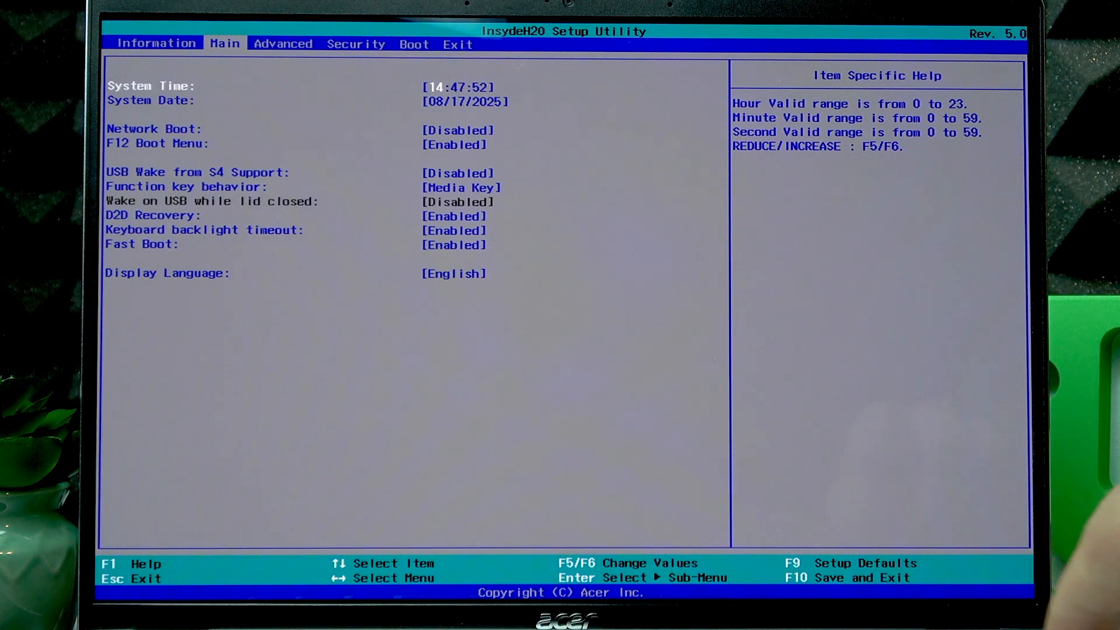
Keep the startup boot menu setting enabled before moving to the password option.
{"action": "key", "text": "Down"}
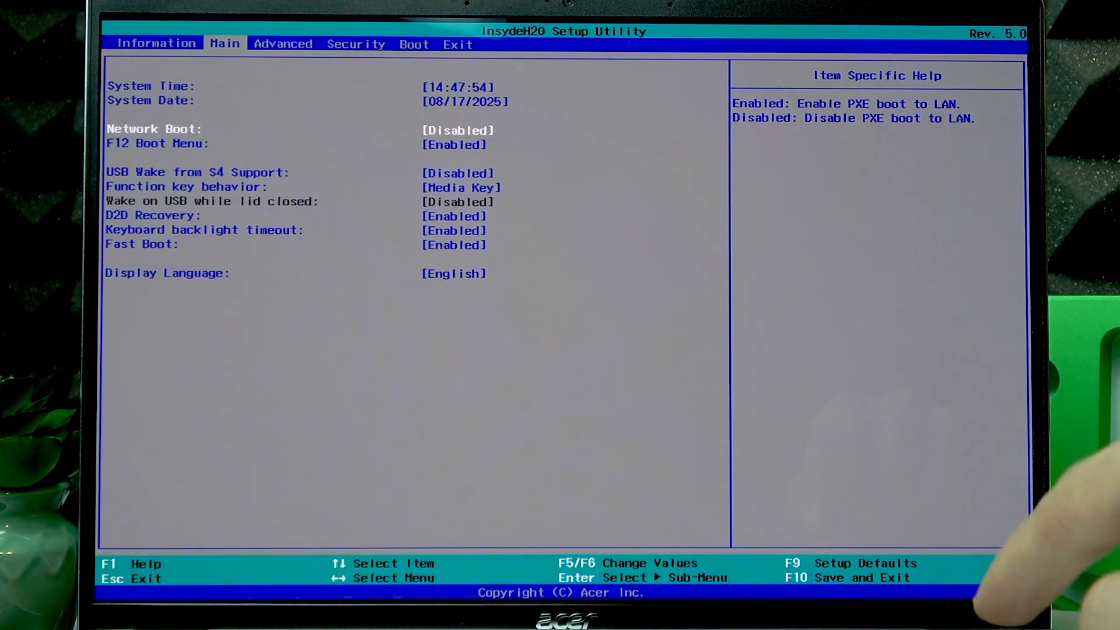
{"action": "key", "text": "Down"}
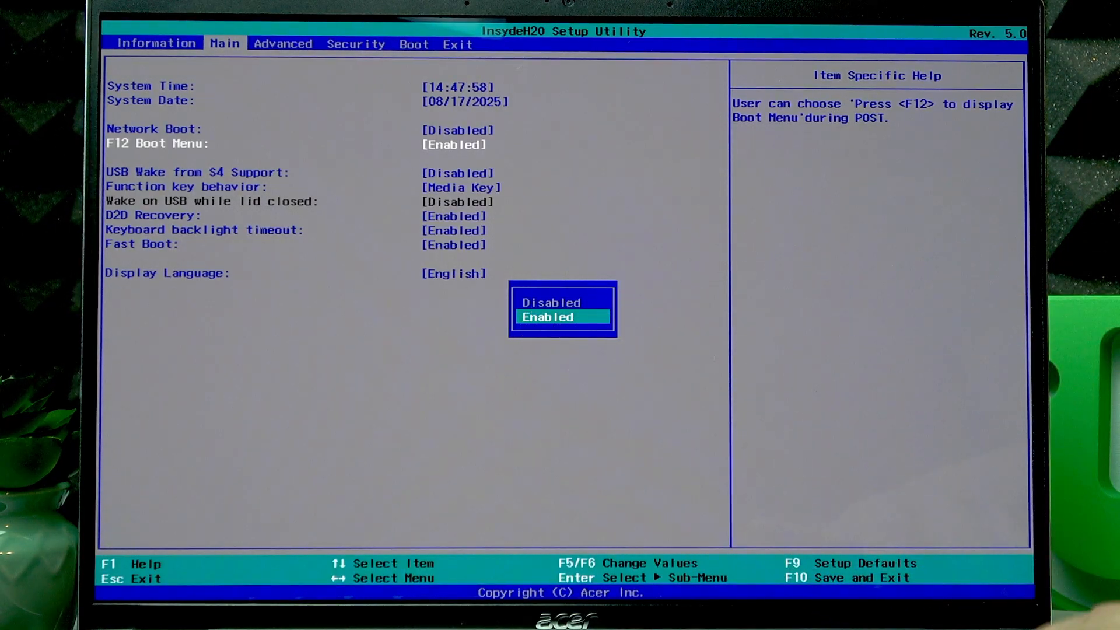
{"action": "key", "text": "Enter"}
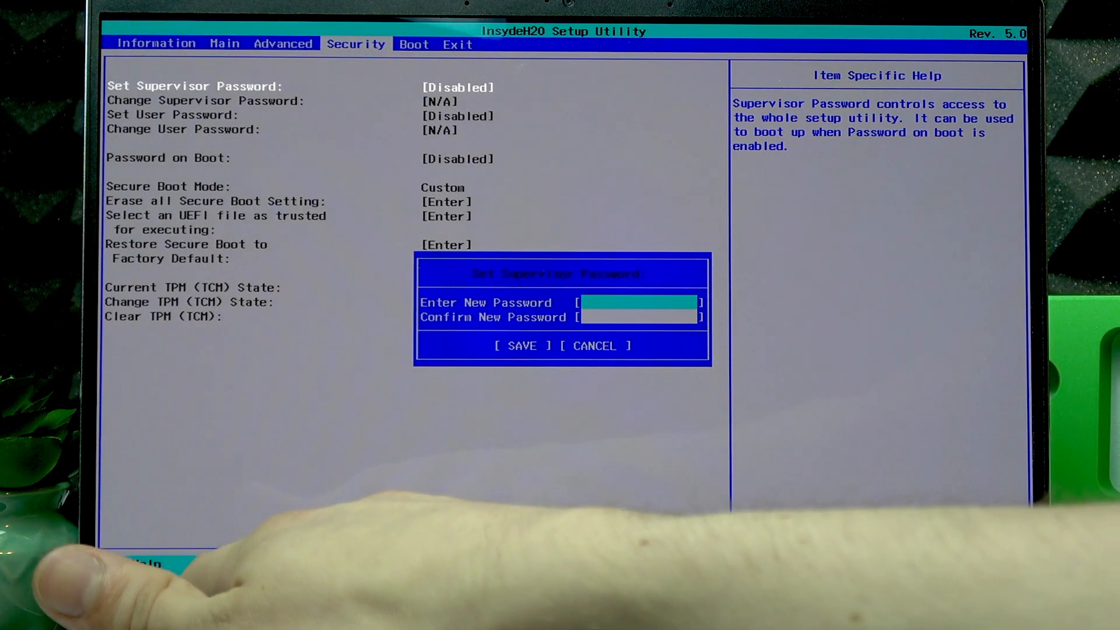
Enter and confirm a supervisor password, save it and acknowledge the saved-changes notice.
{"action": "type", "text": "****"}
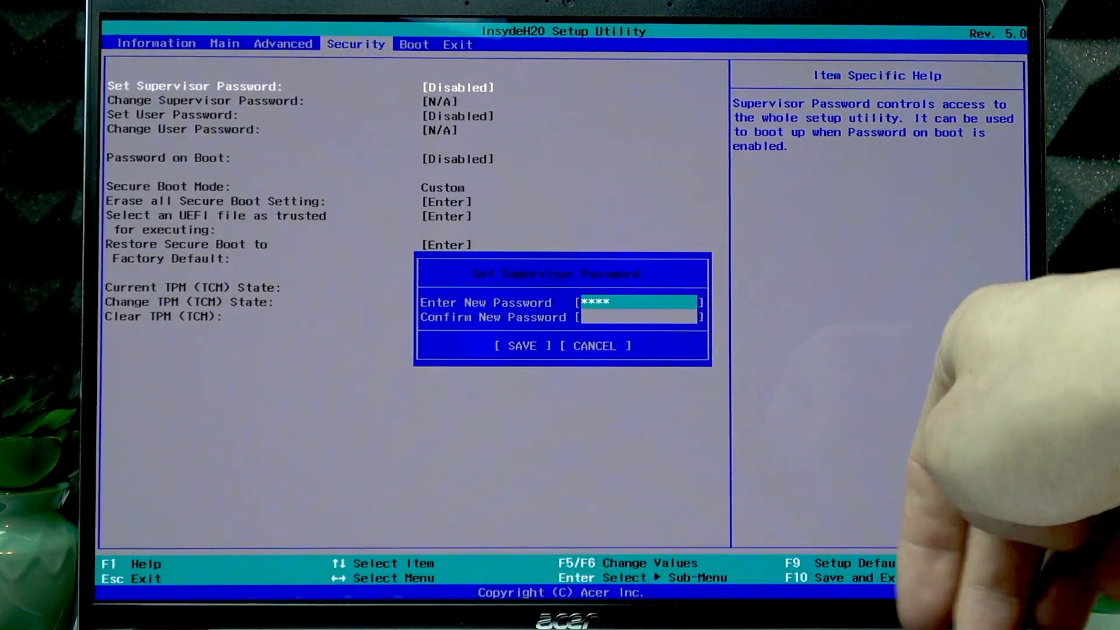
{"action": "type", "text": "***"}
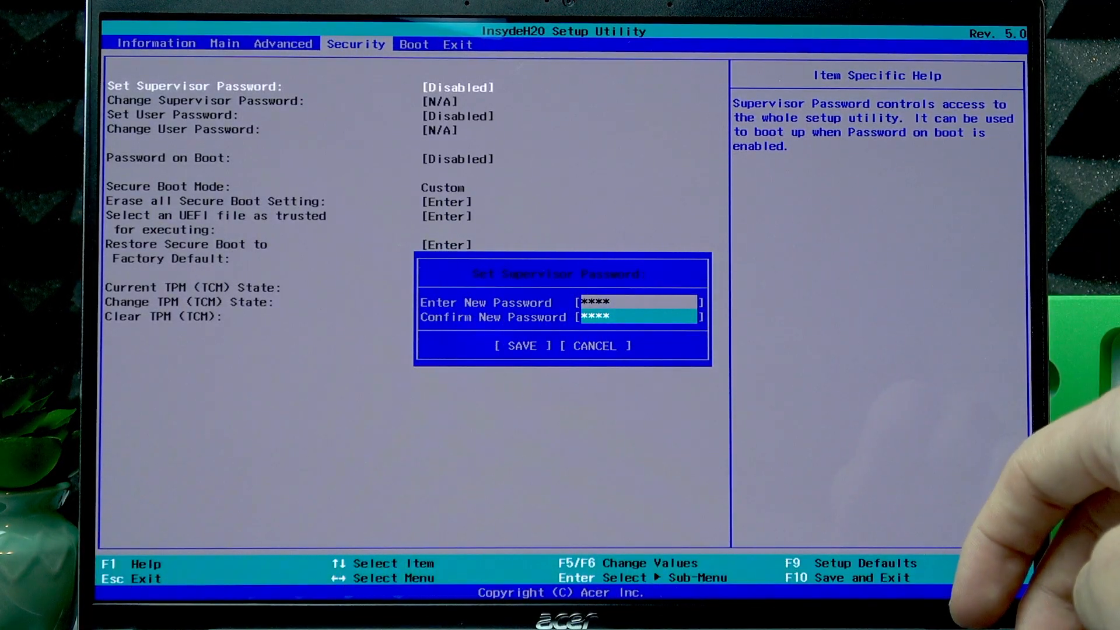
{"action": "left_click", "coordinate": [516, 346]}
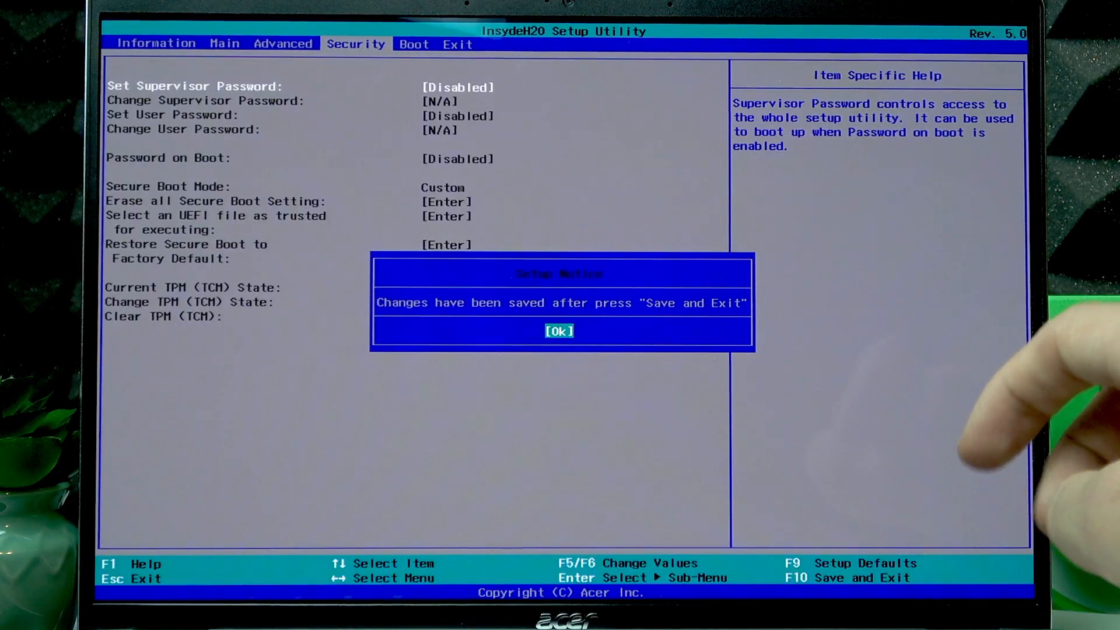
{"action": "left_click", "coordinate": [559, 330]}
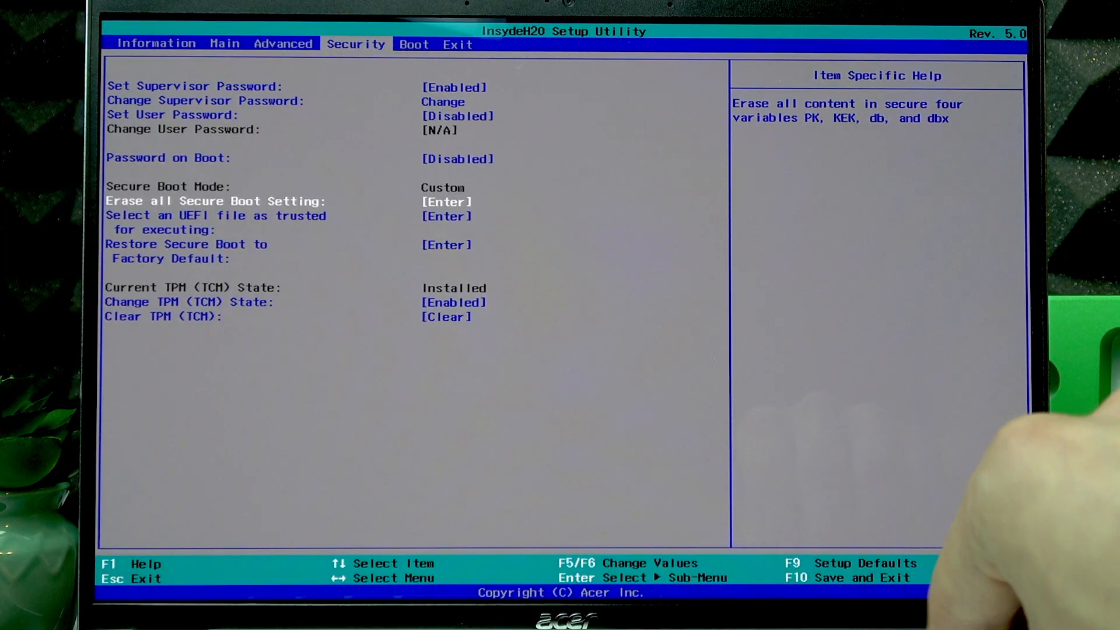
Enter the old supervisor password to clear it and acknowledge the notice.
{"action": "key", "text": "up"}
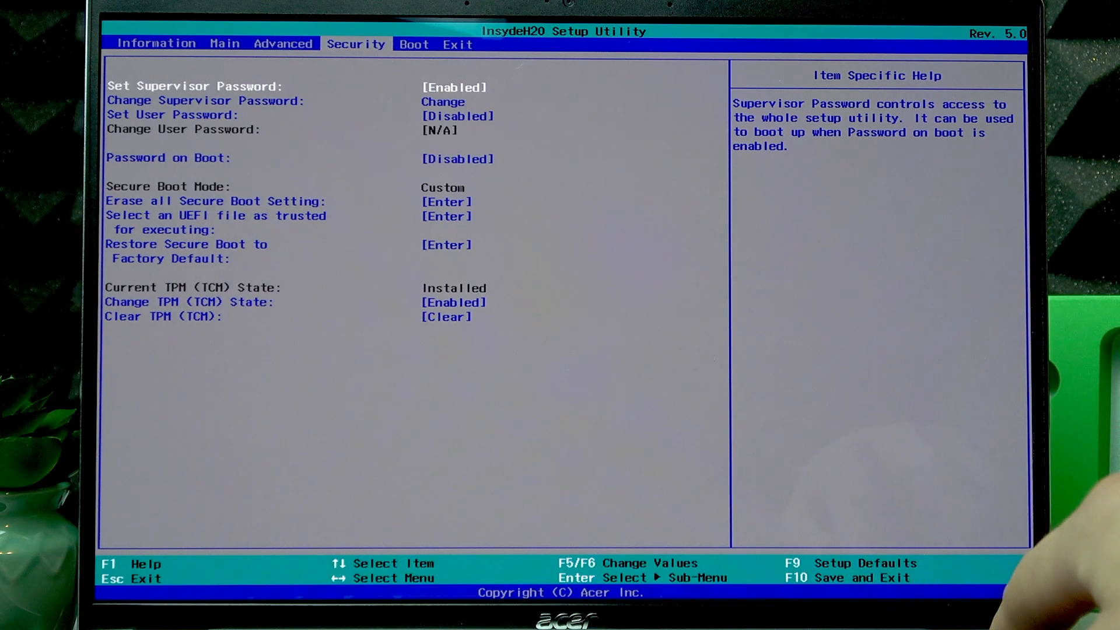
{"action": "left_click", "coordinate": [442, 102]}
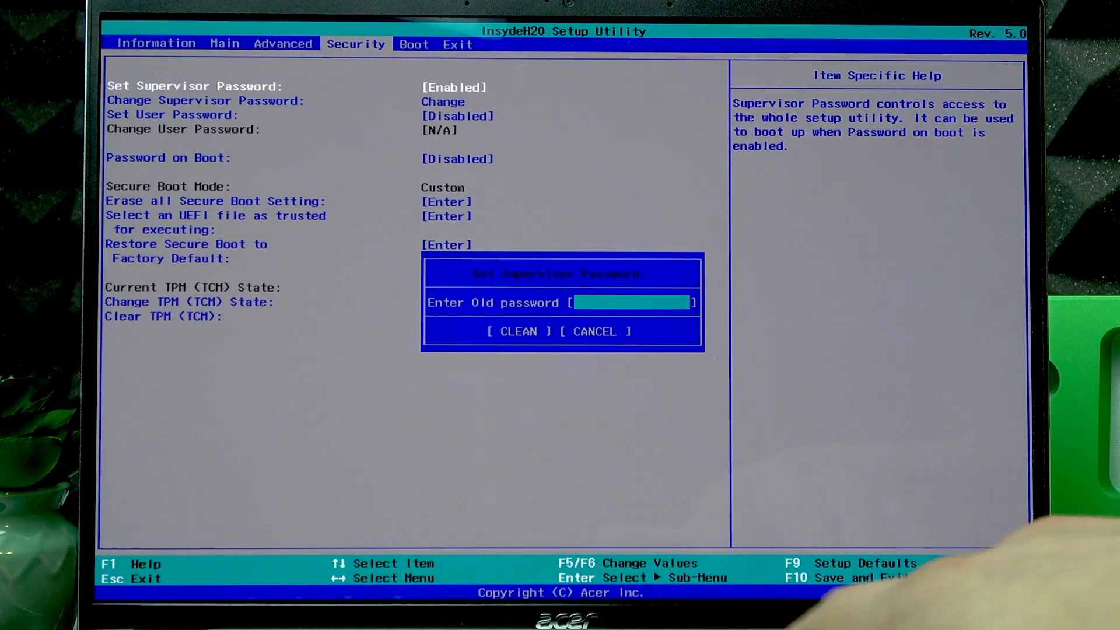
{"action": "type", "text": "****"}
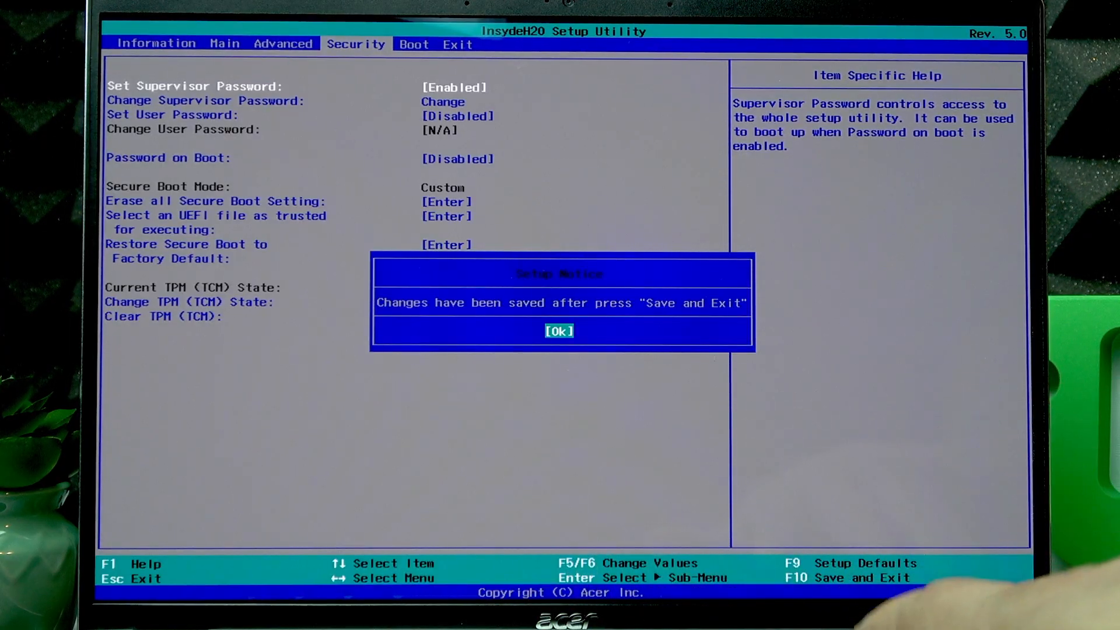
{"action": "left_click", "coordinate": [559, 330]}
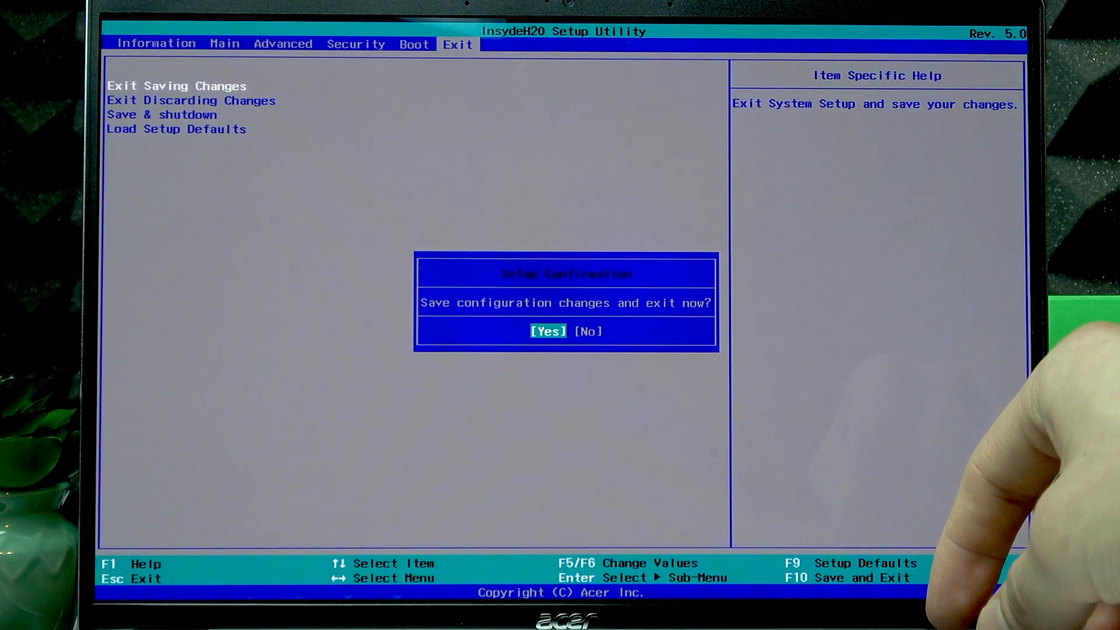
{"action": "mouse_move", "coordinate": [893, 536]}
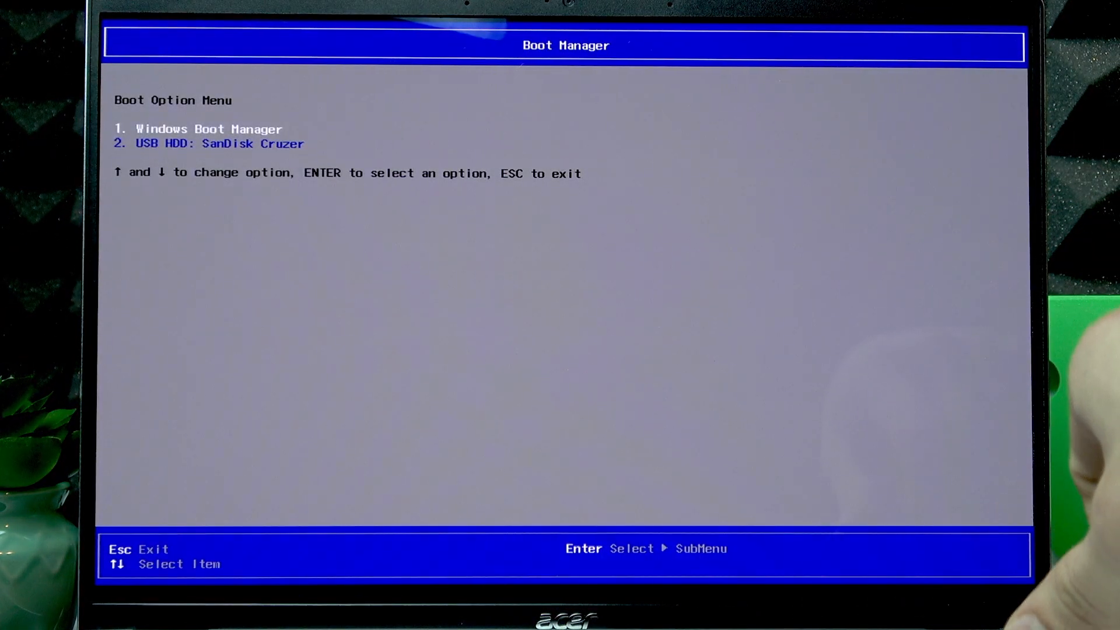
Boot from the USB HDD: SanDisk Cruzer entry in the boot option menu.
{"action": "key", "text": "up"}
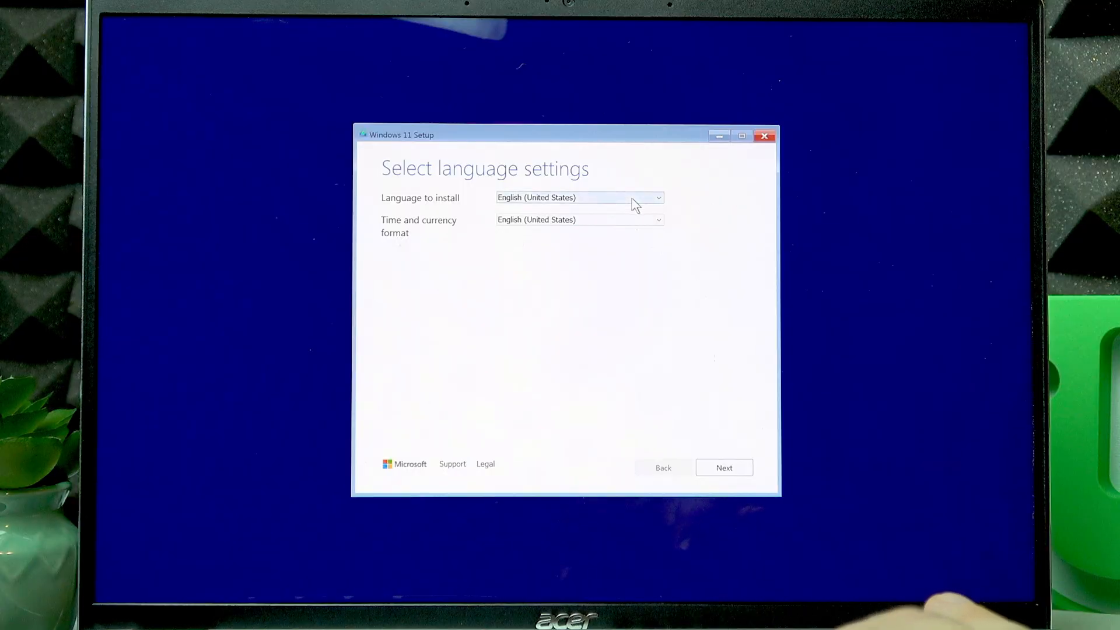
{"action": "mouse_move", "coordinate": [651, 229]}
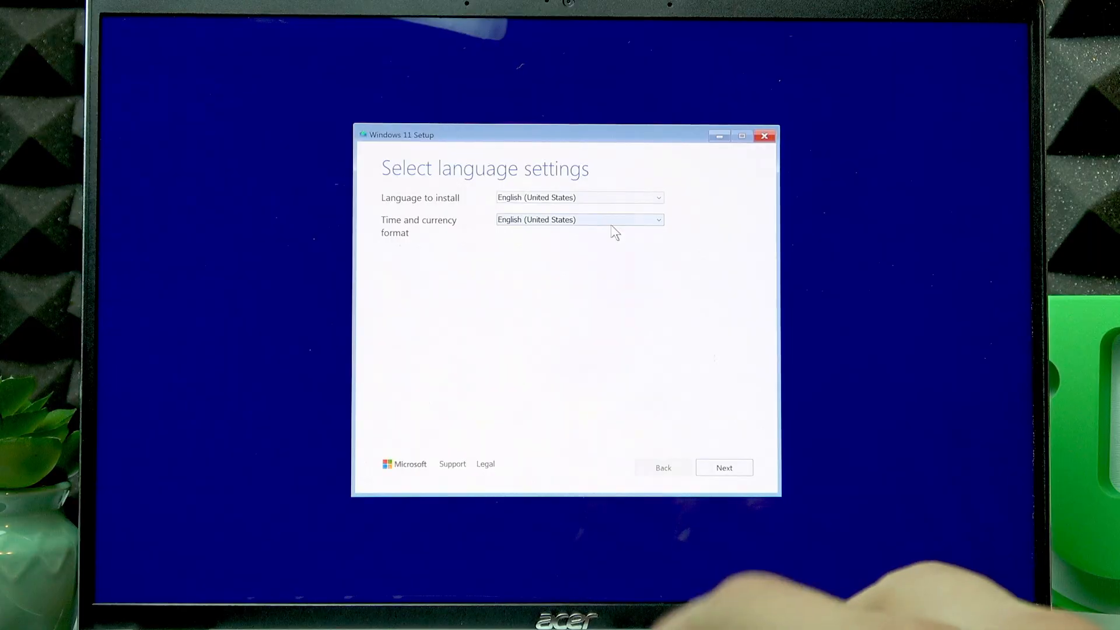
Keep English (United States) as time and currency format, continue, and keep the US keyboard layout.
{"action": "left_click", "coordinate": [580, 220]}
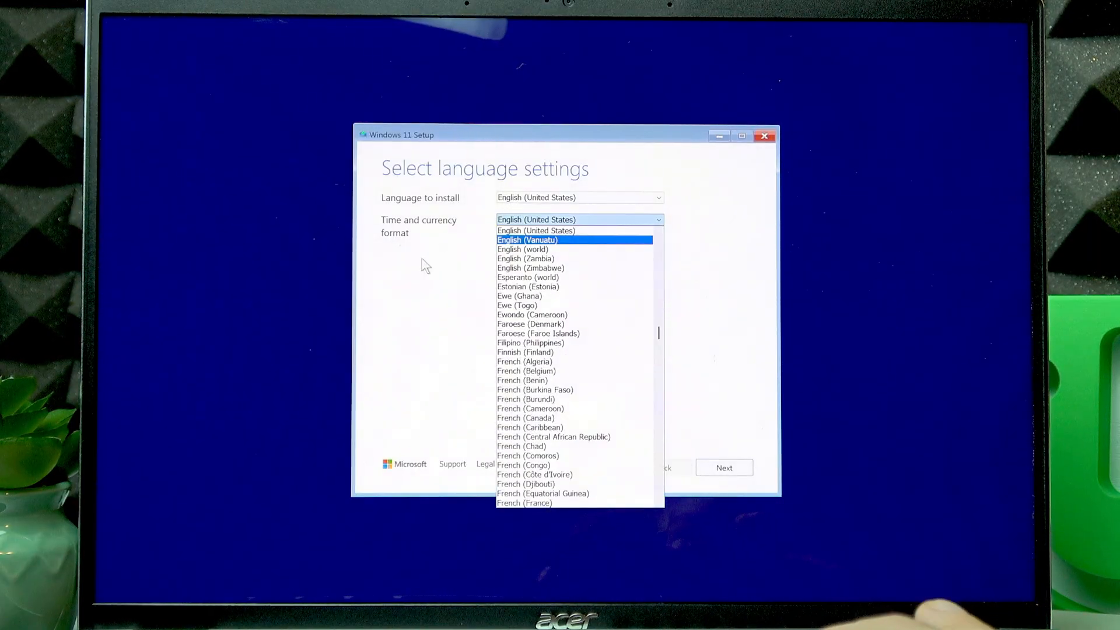
{"action": "left_click", "coordinate": [536, 230]}
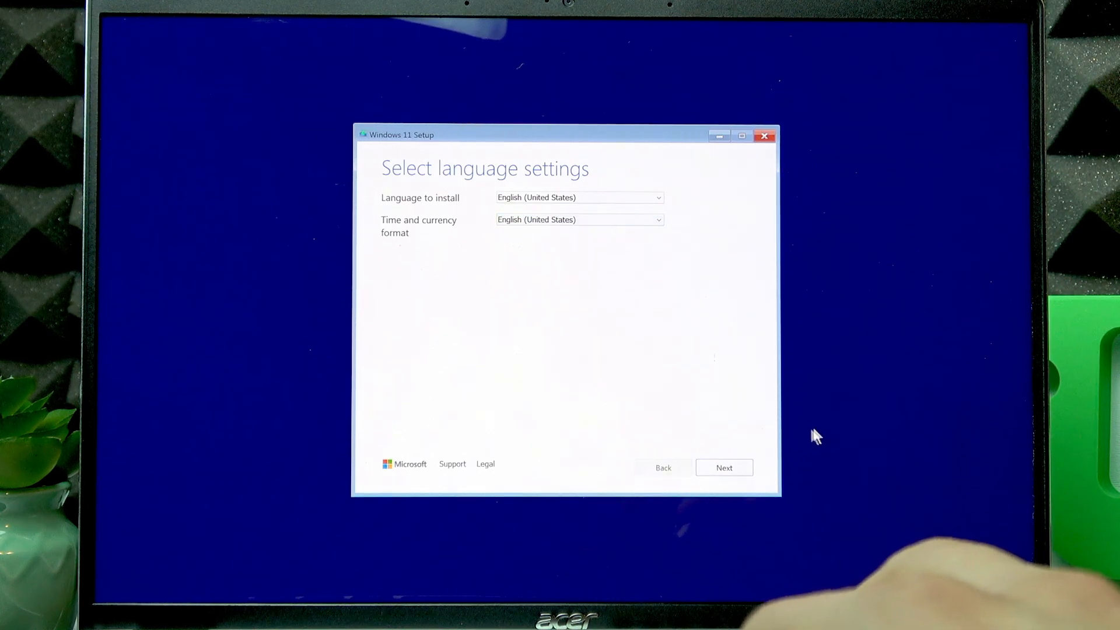
{"action": "left_click", "coordinate": [723, 467]}
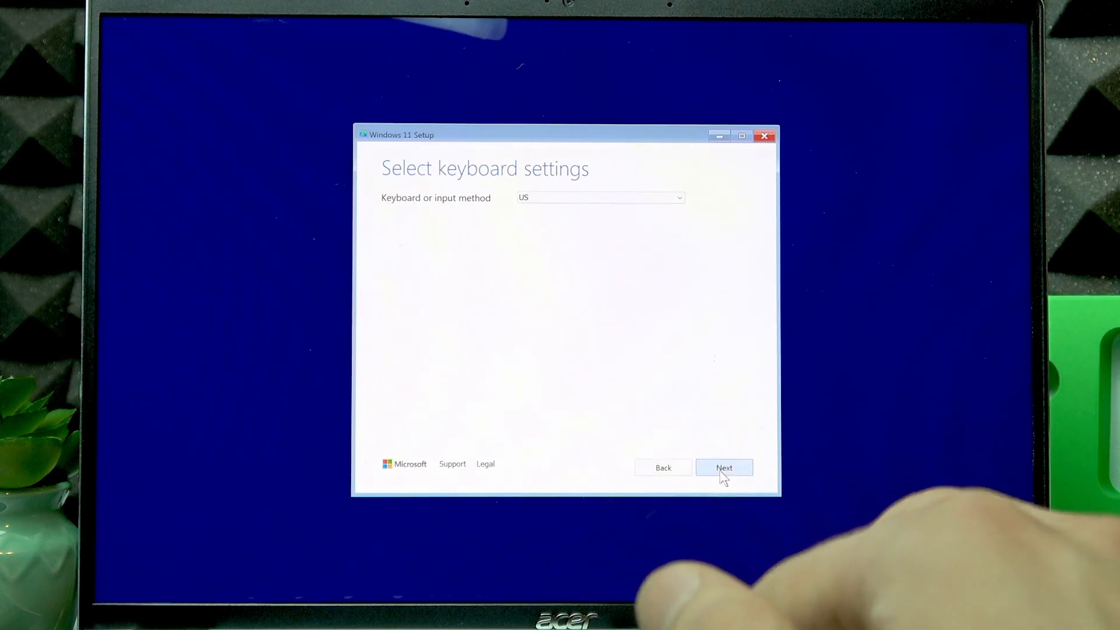
{"action": "left_click", "coordinate": [600, 199]}
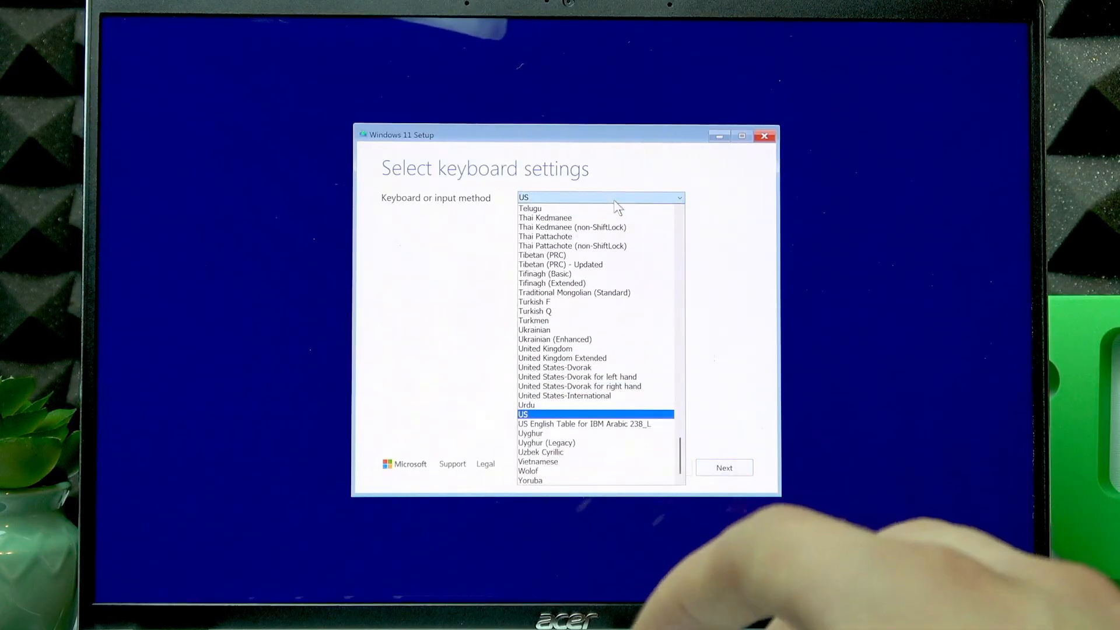
{"action": "left_click", "coordinate": [523, 413]}
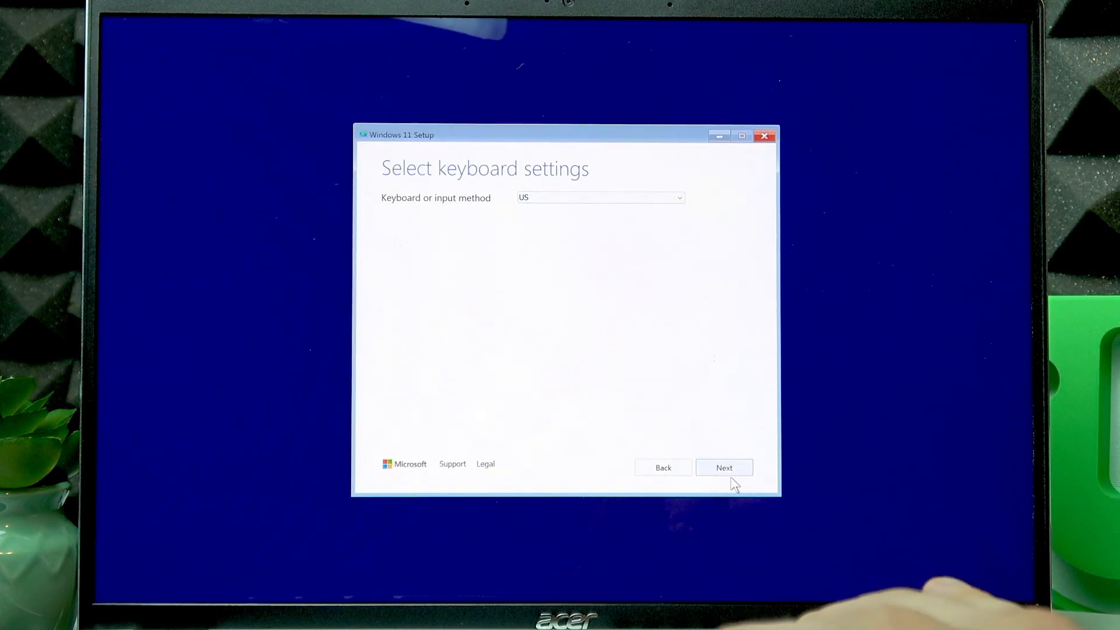
Continue past keyboard settings, agree everything will be deleted and proceed with Install Windows 11.
{"action": "left_click", "coordinate": [724, 467]}
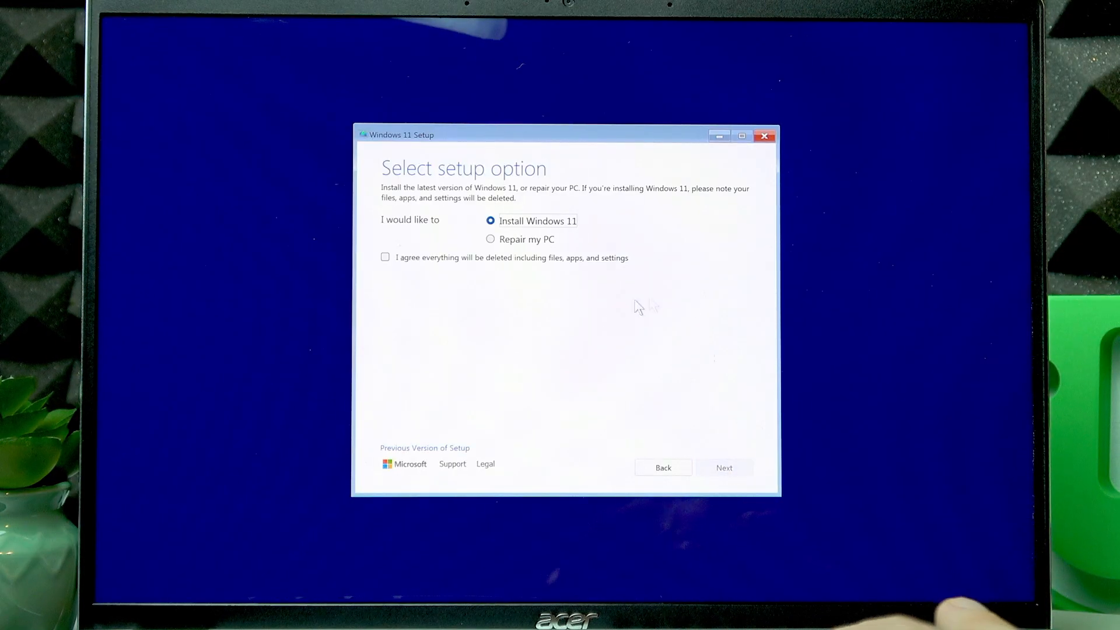
{"action": "left_click", "coordinate": [385, 257]}
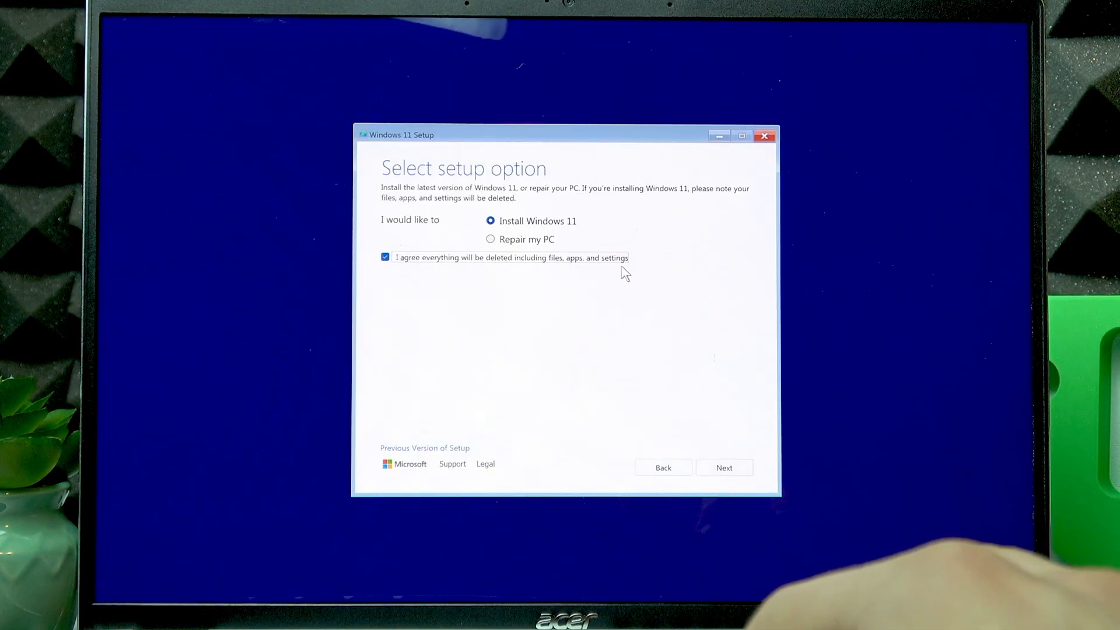
{"action": "mouse_move", "coordinate": [622, 314]}
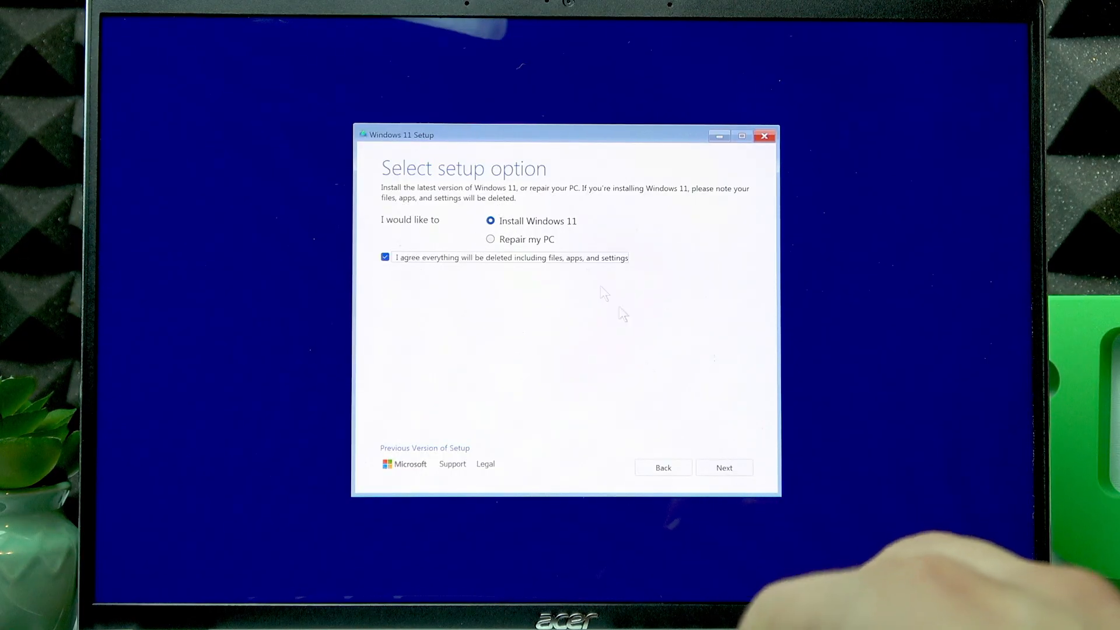
{"action": "left_click", "coordinate": [723, 466]}
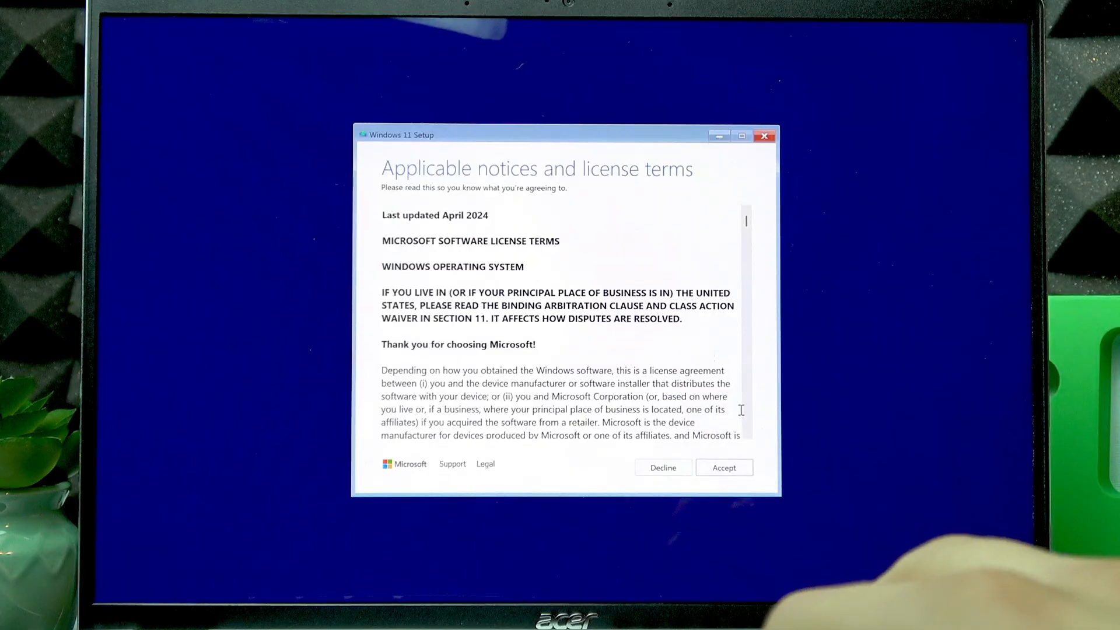
Accept the applicable notices and license terms.
{"action": "left_click", "coordinate": [723, 466]}
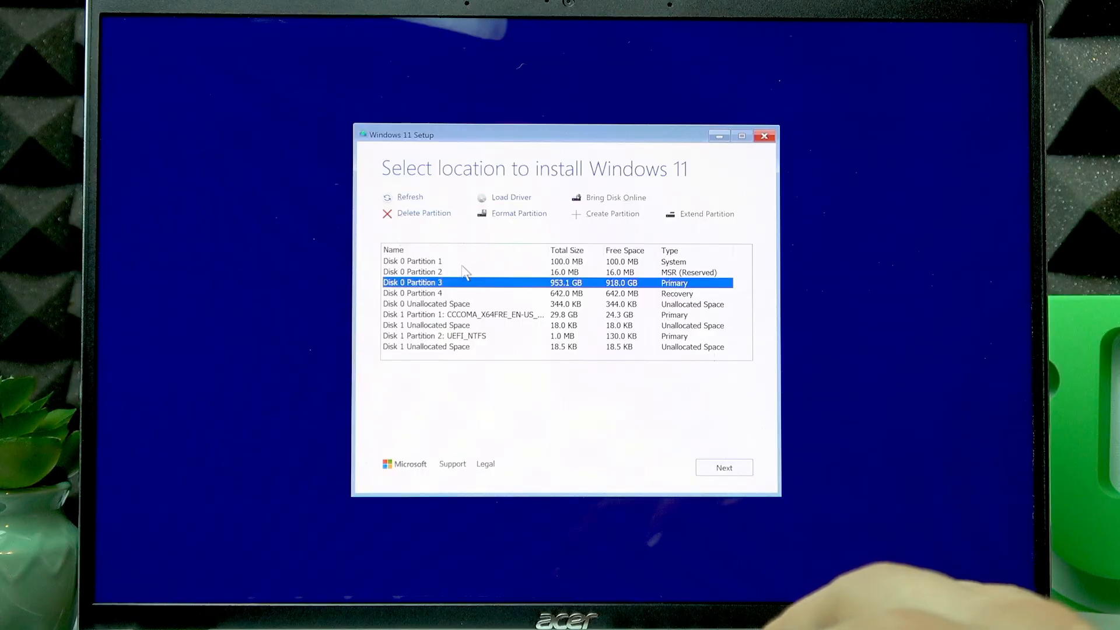
Select Disk 0 Partition 3 and delete the existing partitions until only unallocated space remains.
{"action": "left_click", "coordinate": [413, 272]}
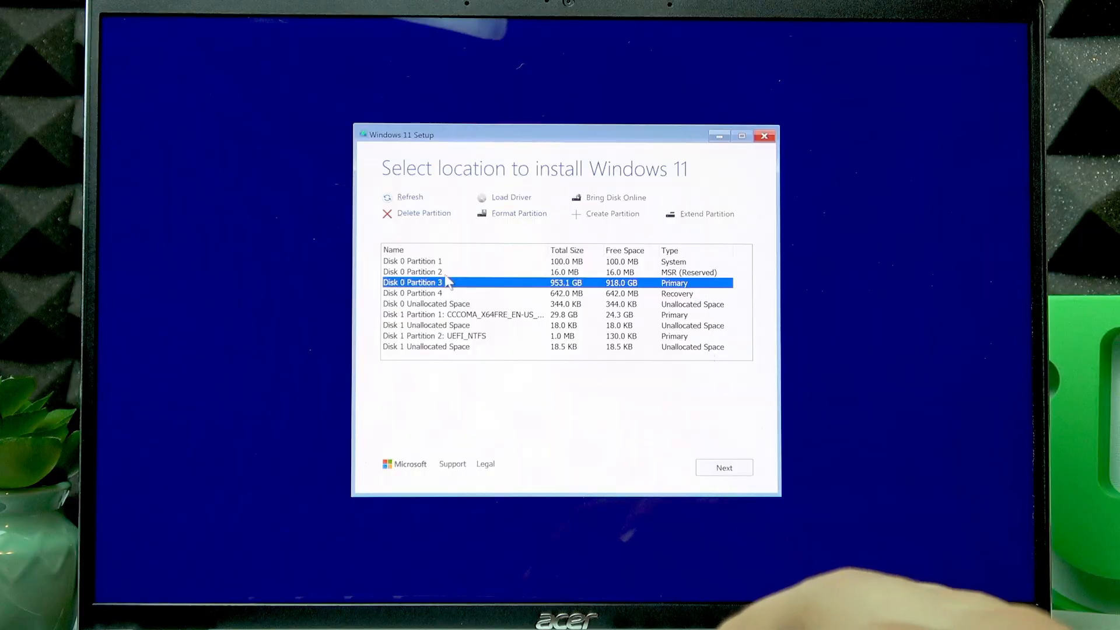
{"action": "left_click", "coordinate": [413, 261]}
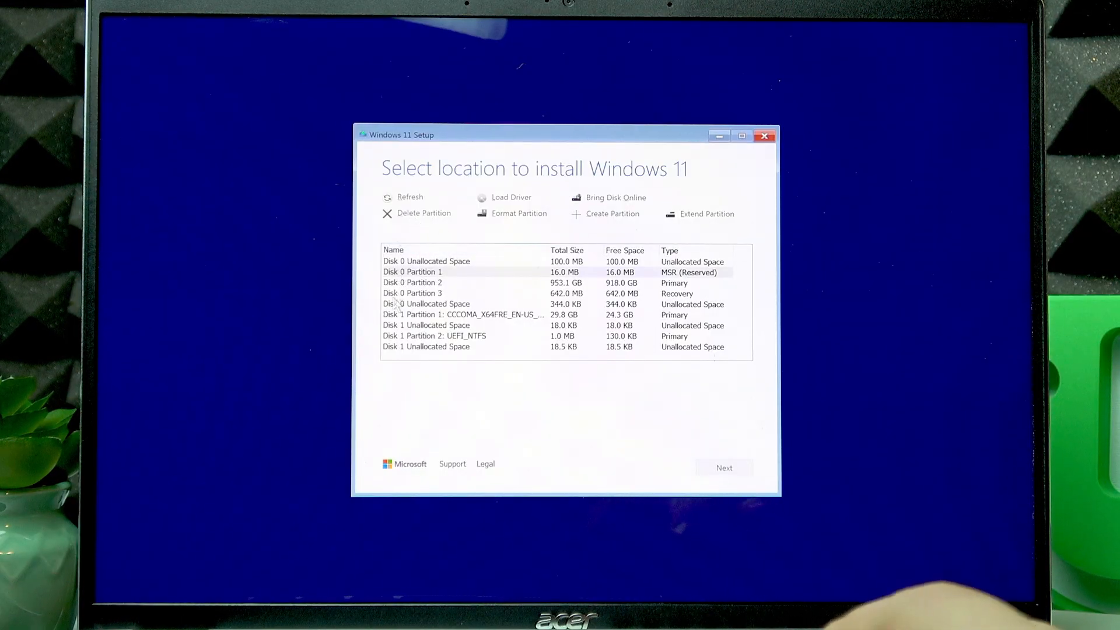
{"action": "left_click", "coordinate": [424, 212]}
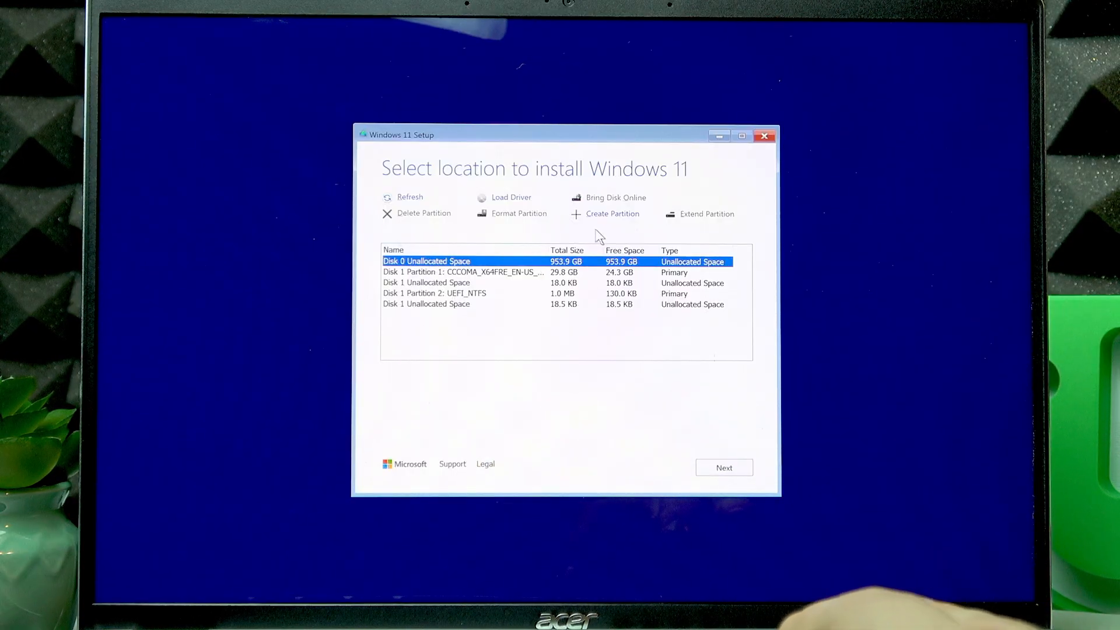
Create a new partition in the unallocated space, replacing the proposed size with 150000 MB.
{"action": "left_click", "coordinate": [612, 214]}
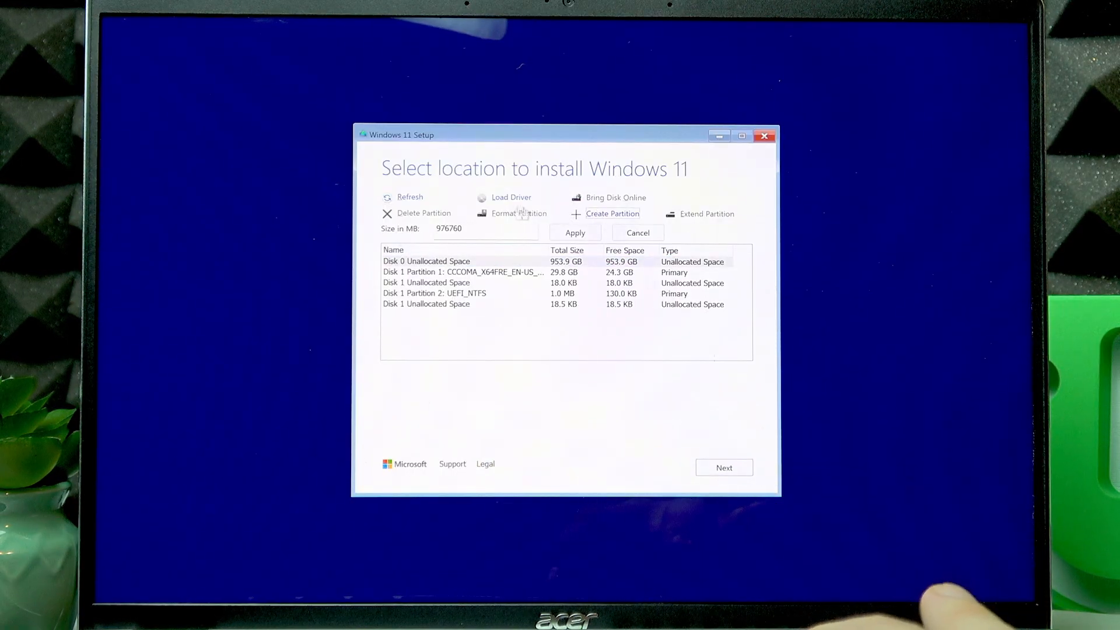
{"action": "left_click", "coordinate": [487, 228]}
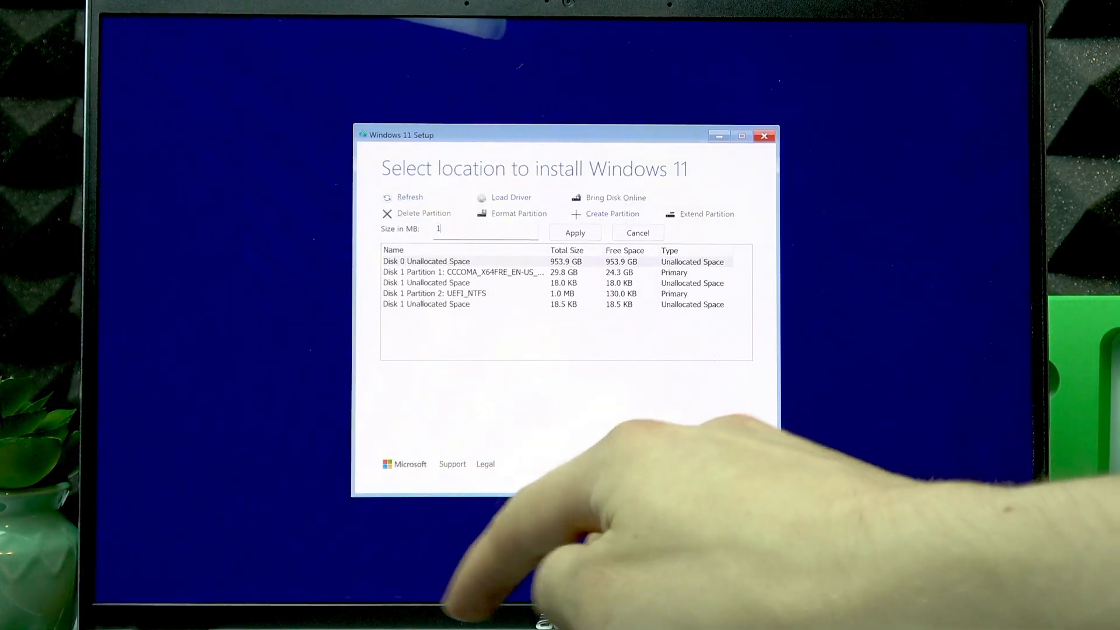
{"action": "type", "text": "50000"}
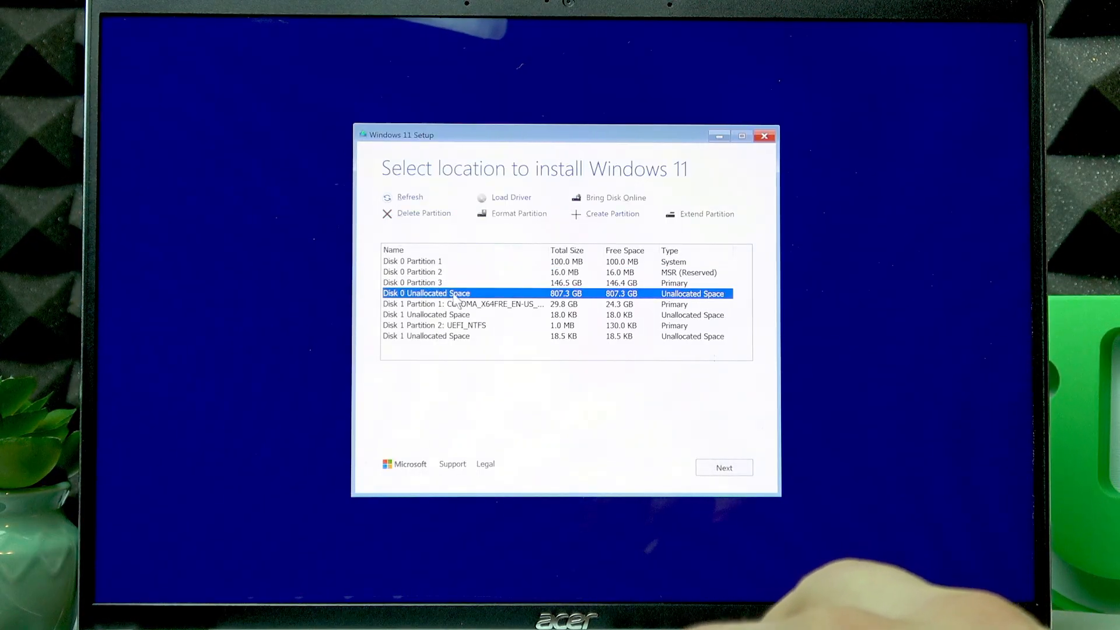
Create a second partition of 400000 MB in the remaining unallocated space on Disk 0.
{"action": "left_click", "coordinate": [412, 283]}
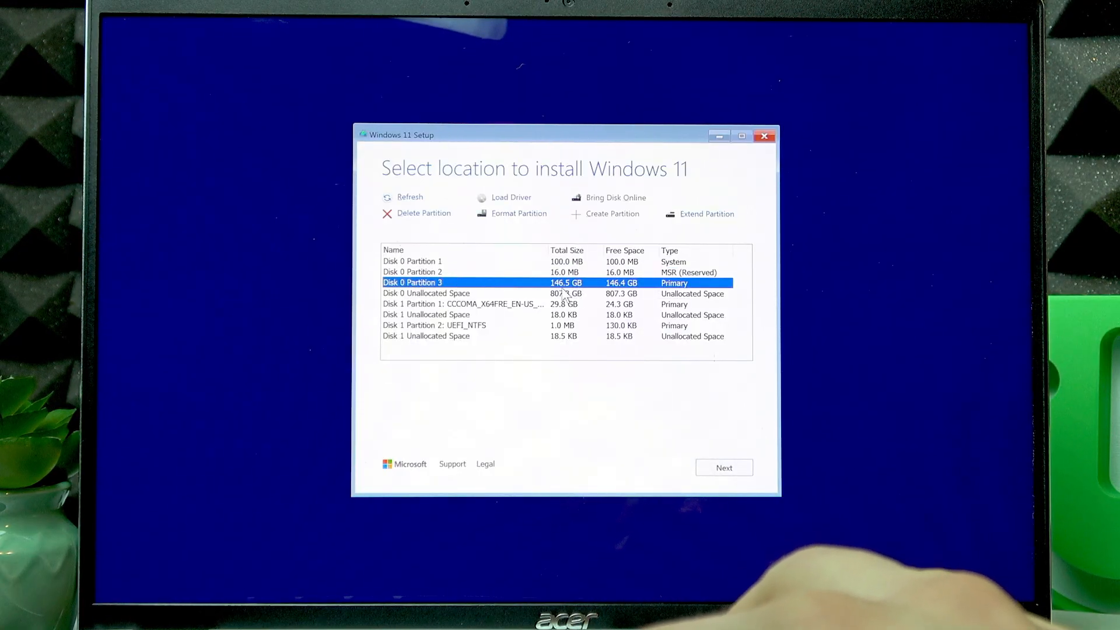
{"action": "left_click", "coordinate": [427, 294]}
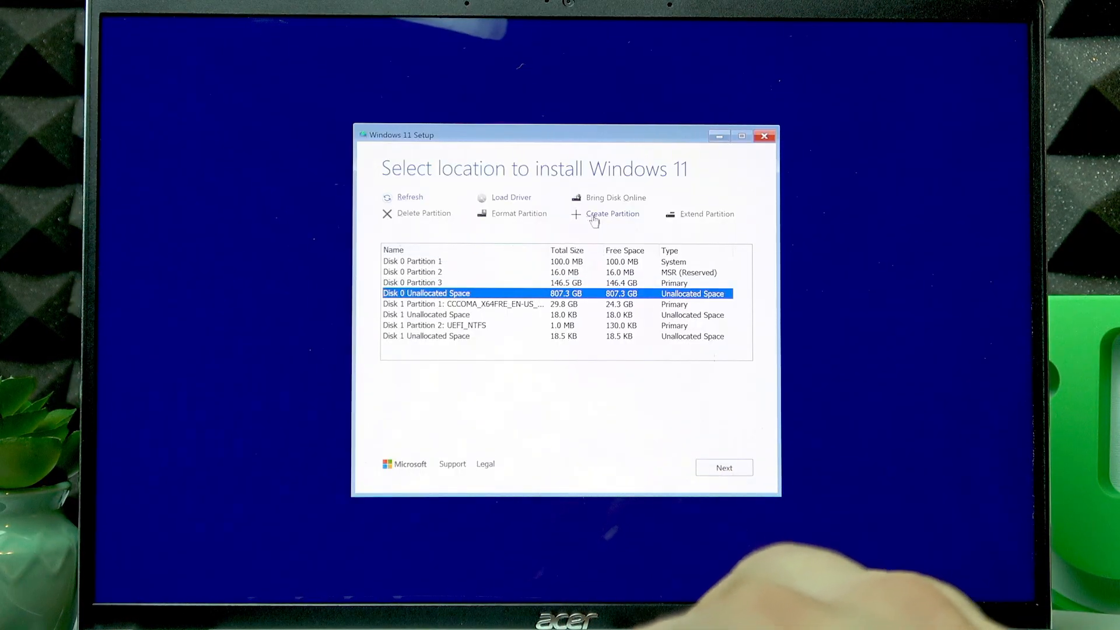
{"action": "left_click", "coordinate": [610, 214]}
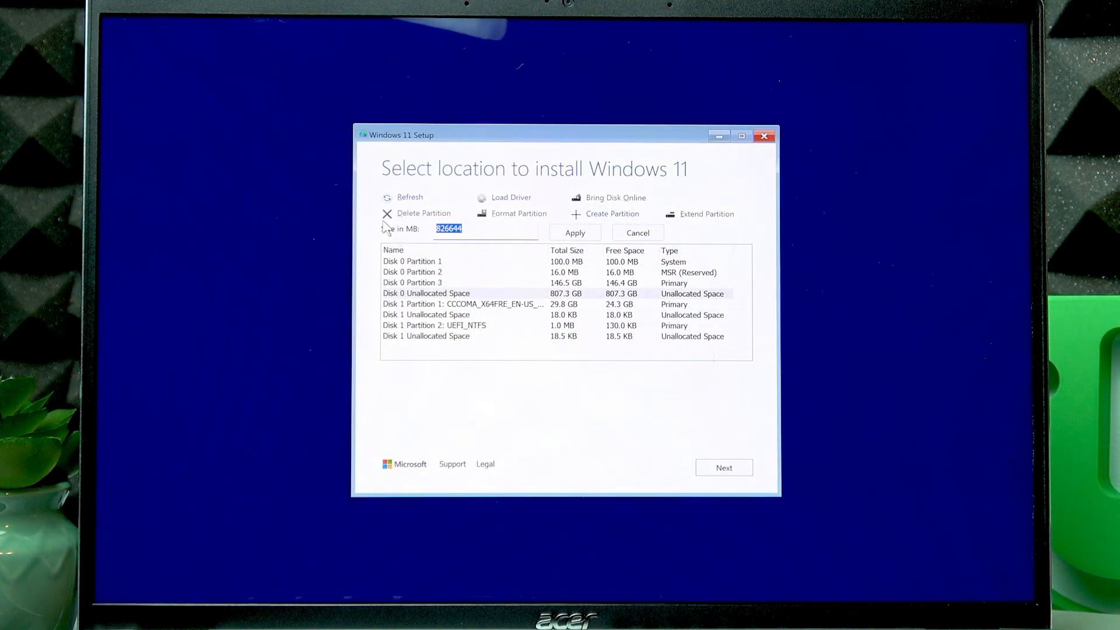
{"action": "type", "text": "4"}
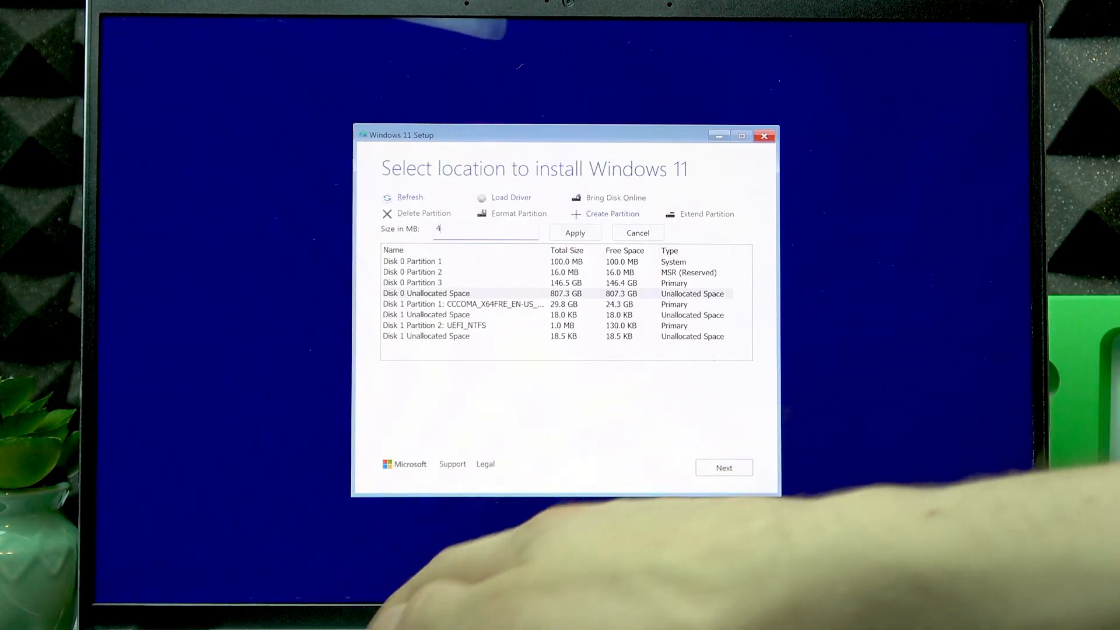
{"action": "type", "text": "00000"}
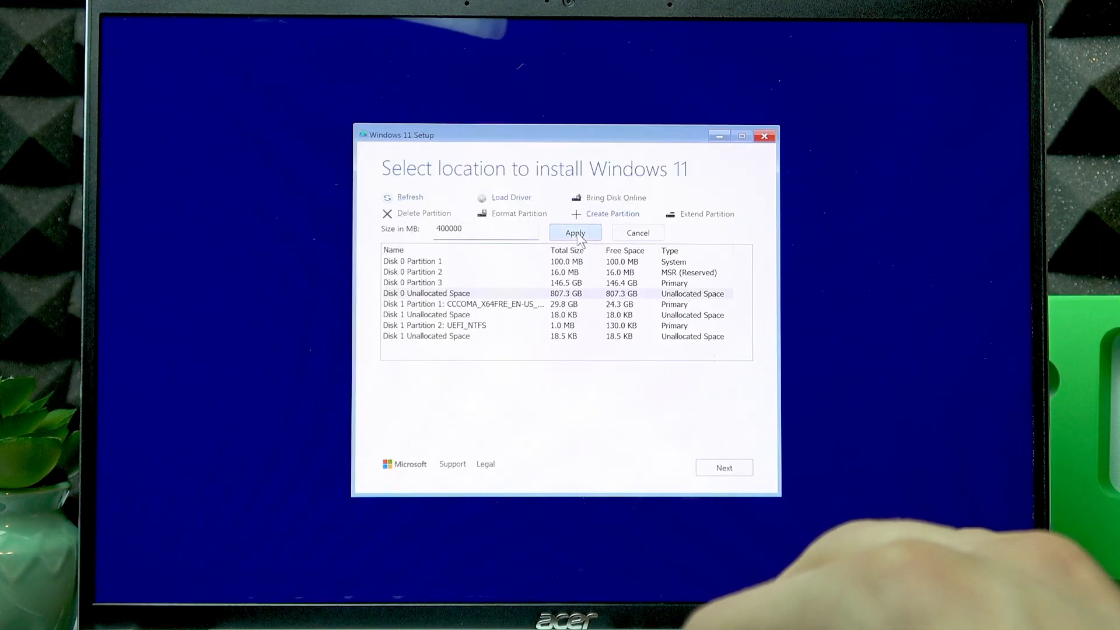
{"action": "left_click", "coordinate": [575, 232]}
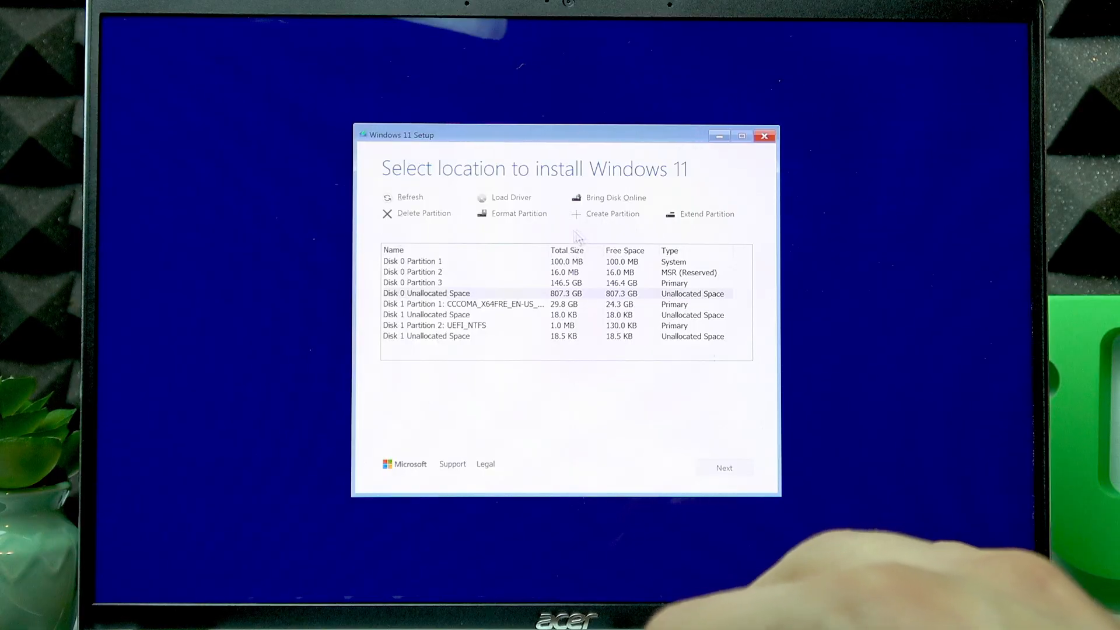
{"action": "mouse_move", "coordinate": [468, 280]}
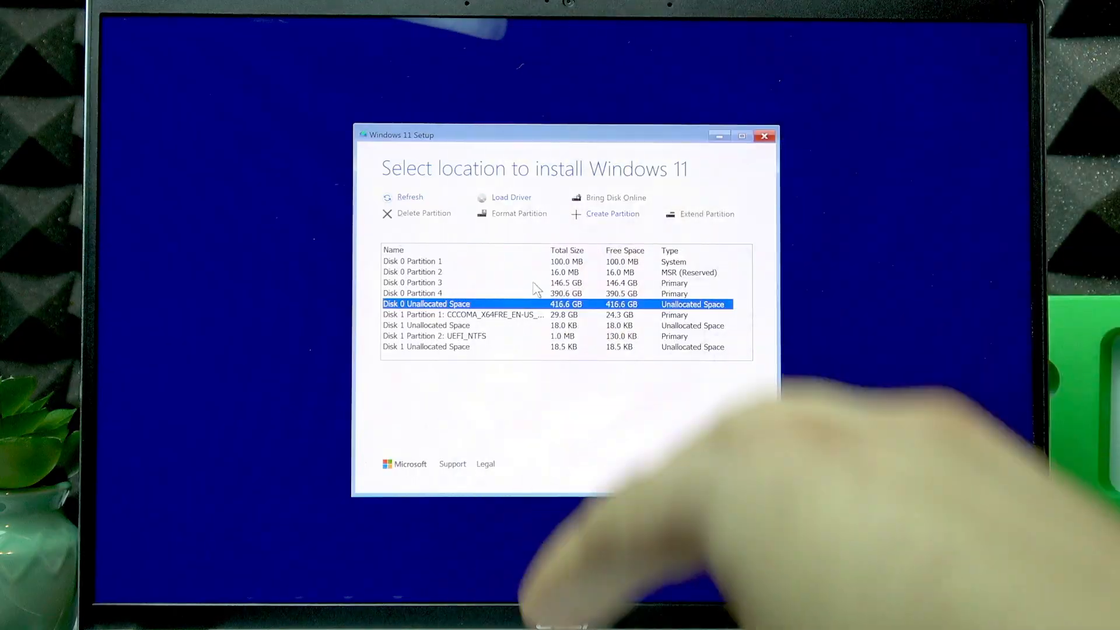
Create a final partition using the full remaining unallocated space.
{"action": "left_click", "coordinate": [610, 214]}
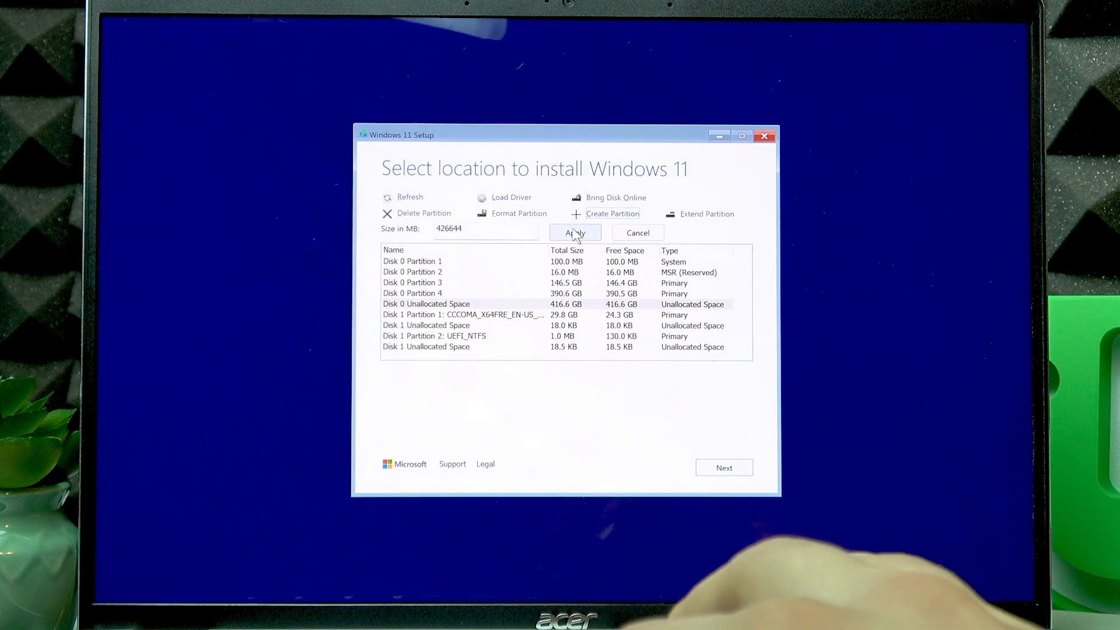
{"action": "left_click", "coordinate": [576, 232]}
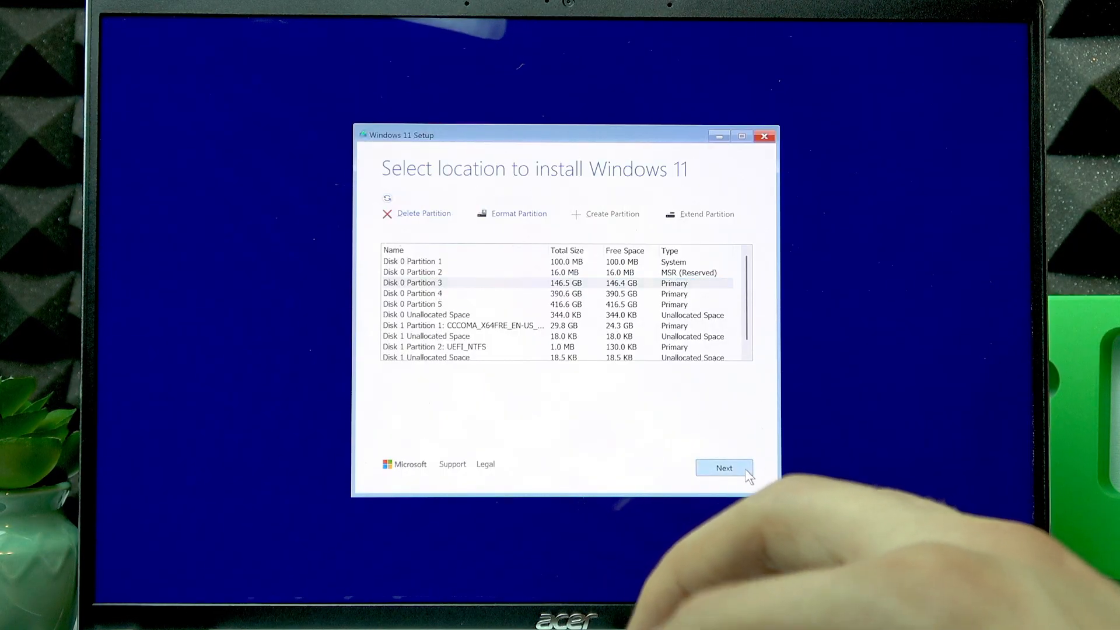
Confirm the 146.5 GB partition and start installing Windows 11 Home.
{"action": "left_click", "coordinate": [723, 468]}
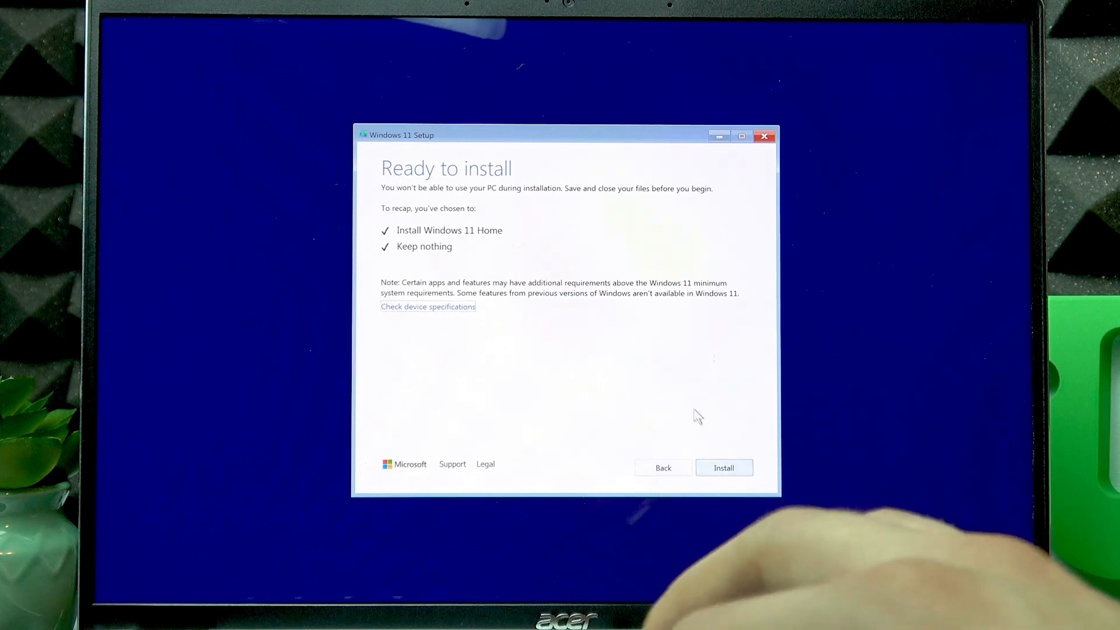
{"action": "left_click", "coordinate": [723, 467]}
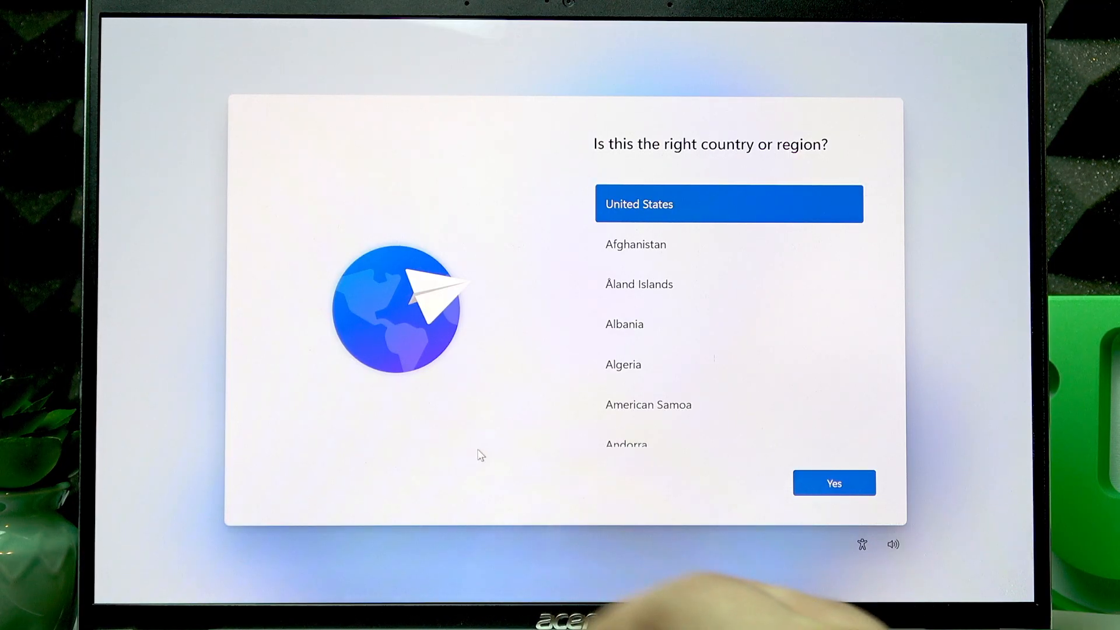
{"action": "mouse_move", "coordinate": [443, 314]}
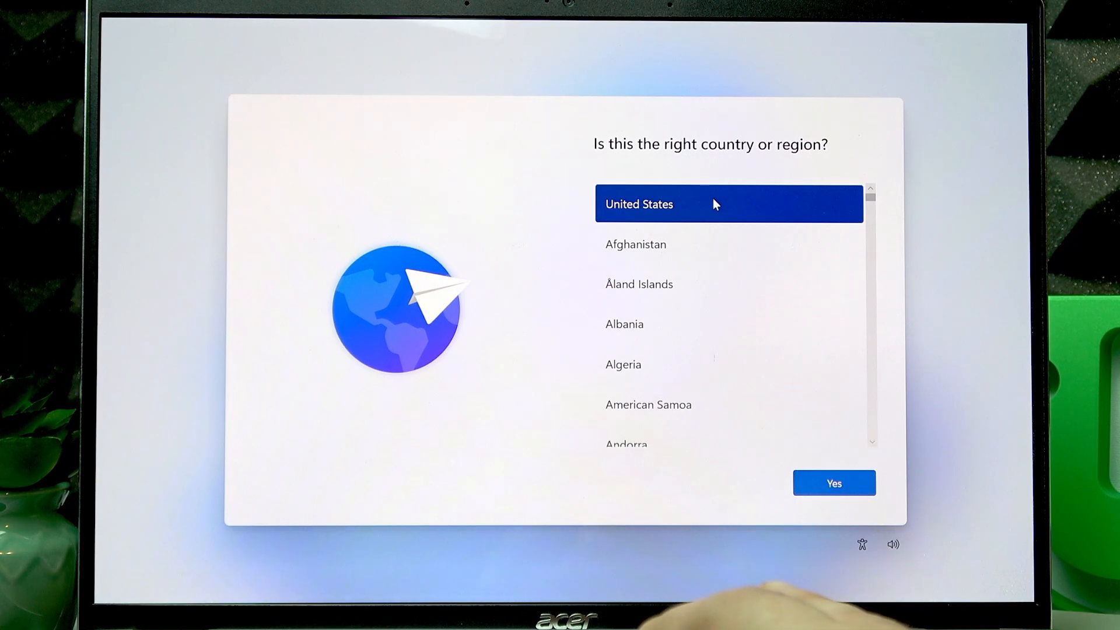
{"action": "mouse_move", "coordinate": [740, 278]}
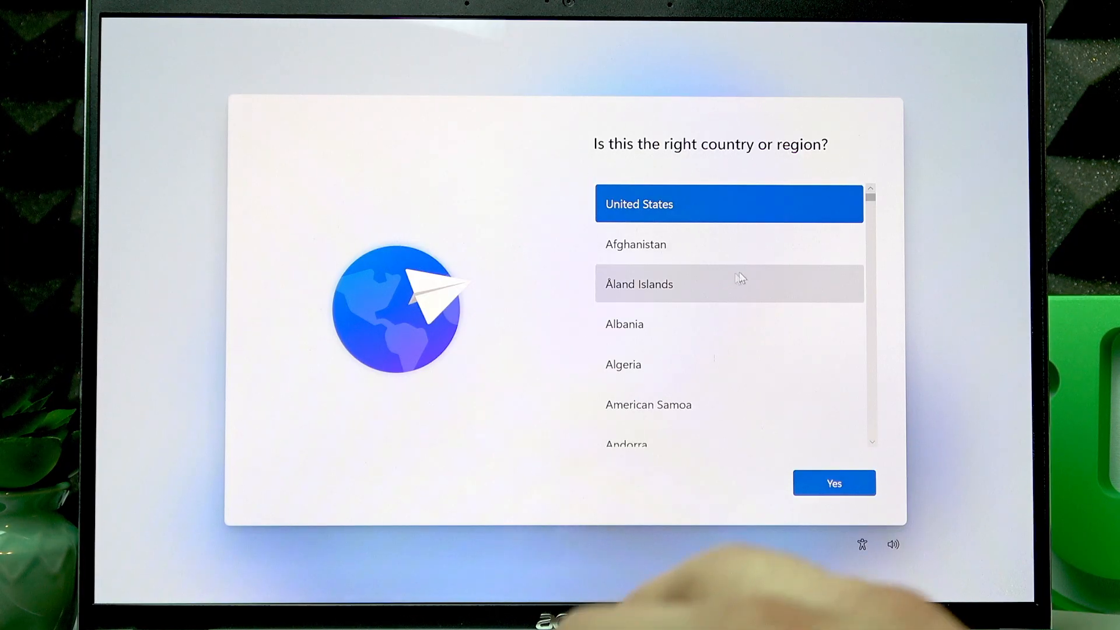
Confirm United States as region and US as keyboard layout.
{"action": "left_click", "coordinate": [833, 483]}
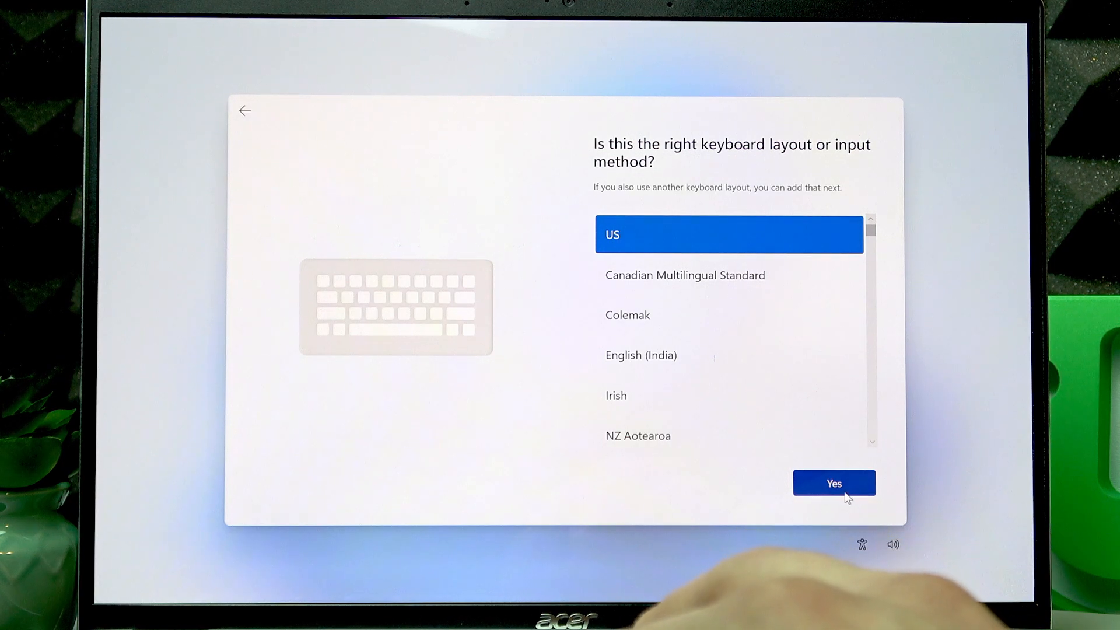
{"action": "left_click", "coordinate": [833, 483]}
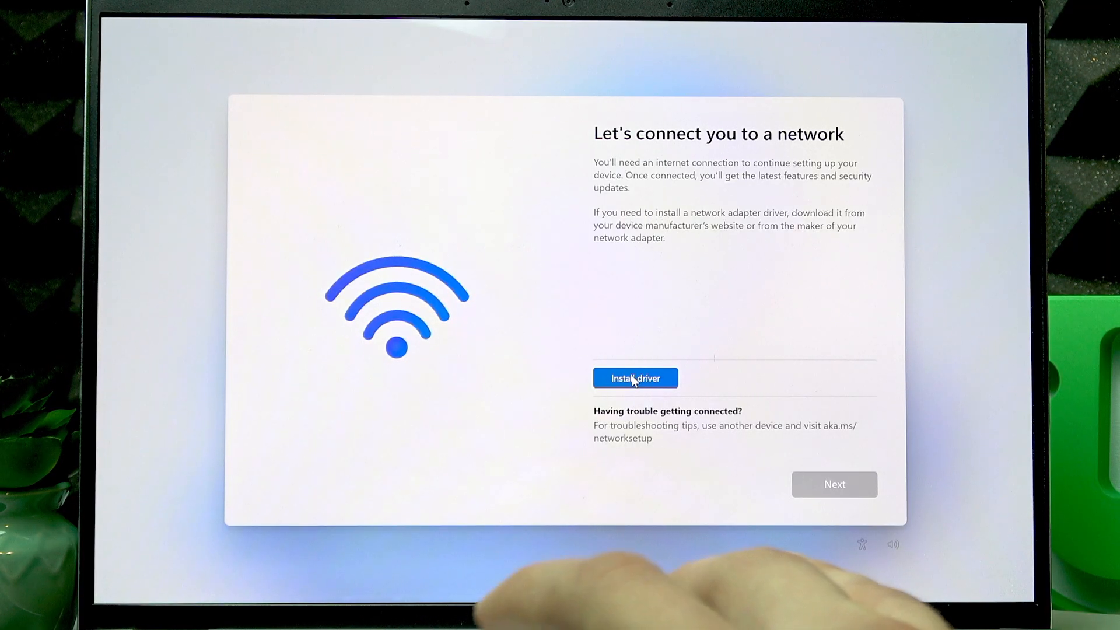
Install the network driver from the Wireless LAN_MTK folder on USB drive D:.
{"action": "left_click", "coordinate": [635, 378]}
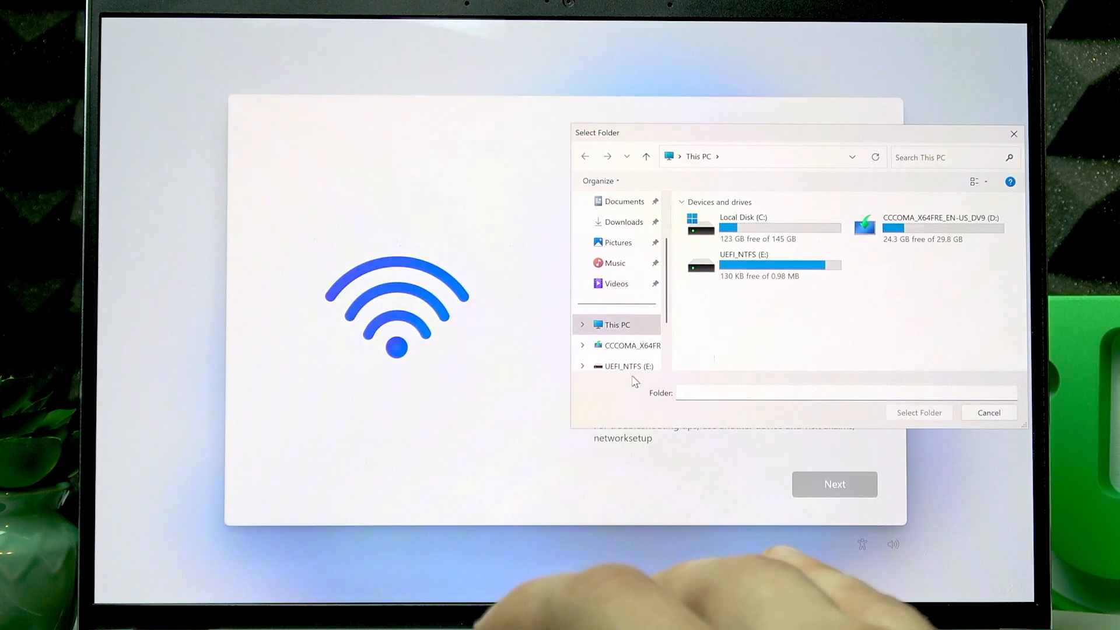
{"action": "left_click", "coordinate": [926, 228]}
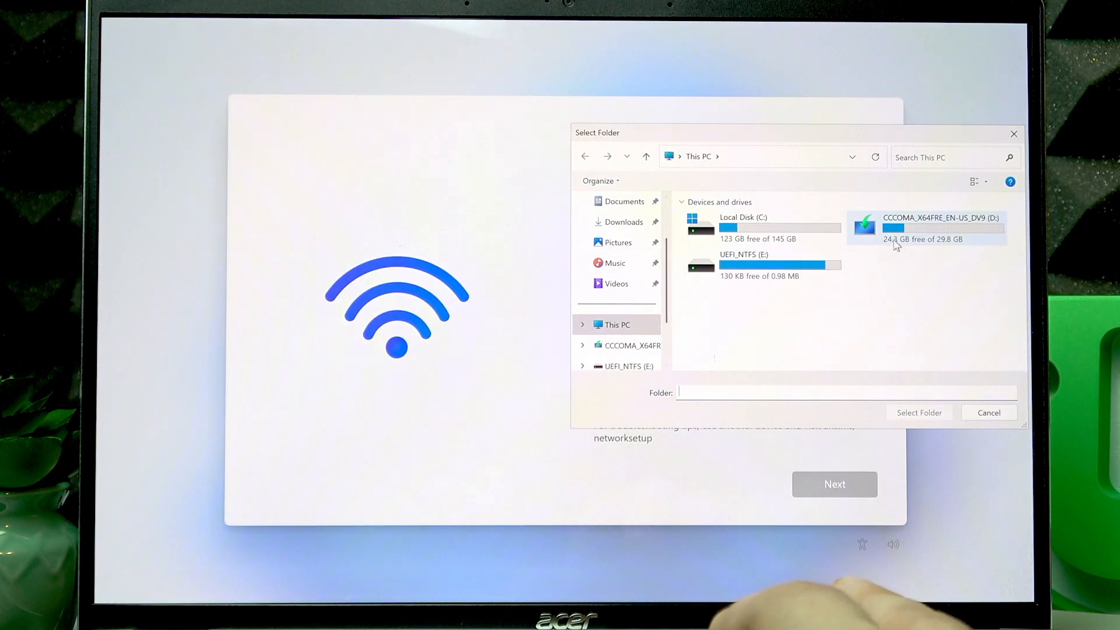
{"action": "double_click", "coordinate": [925, 228]}
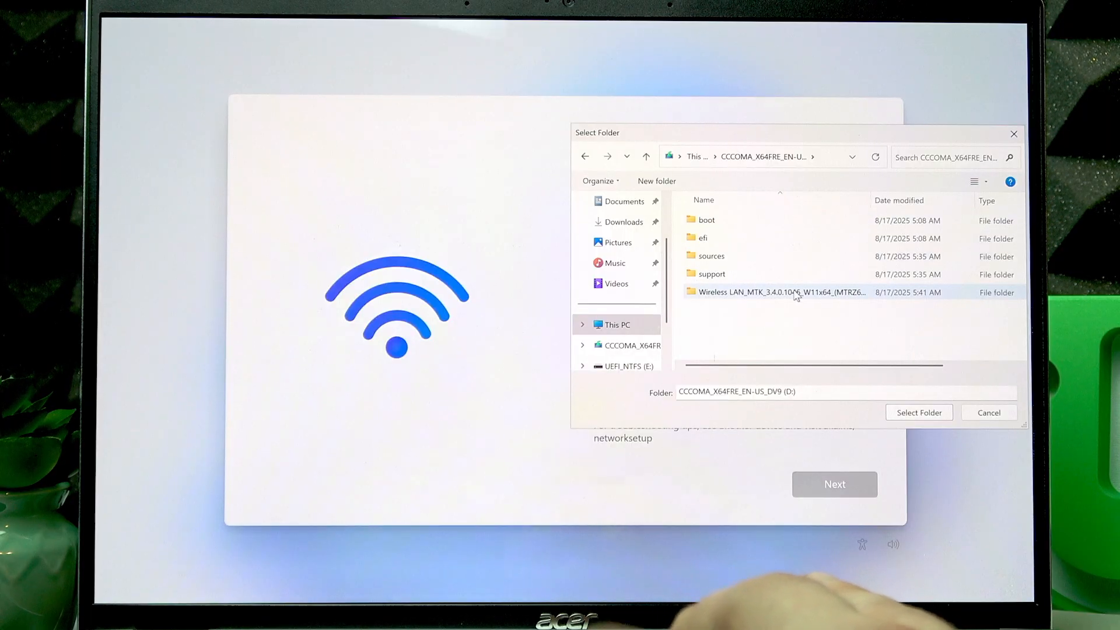
{"action": "left_click", "coordinate": [778, 291]}
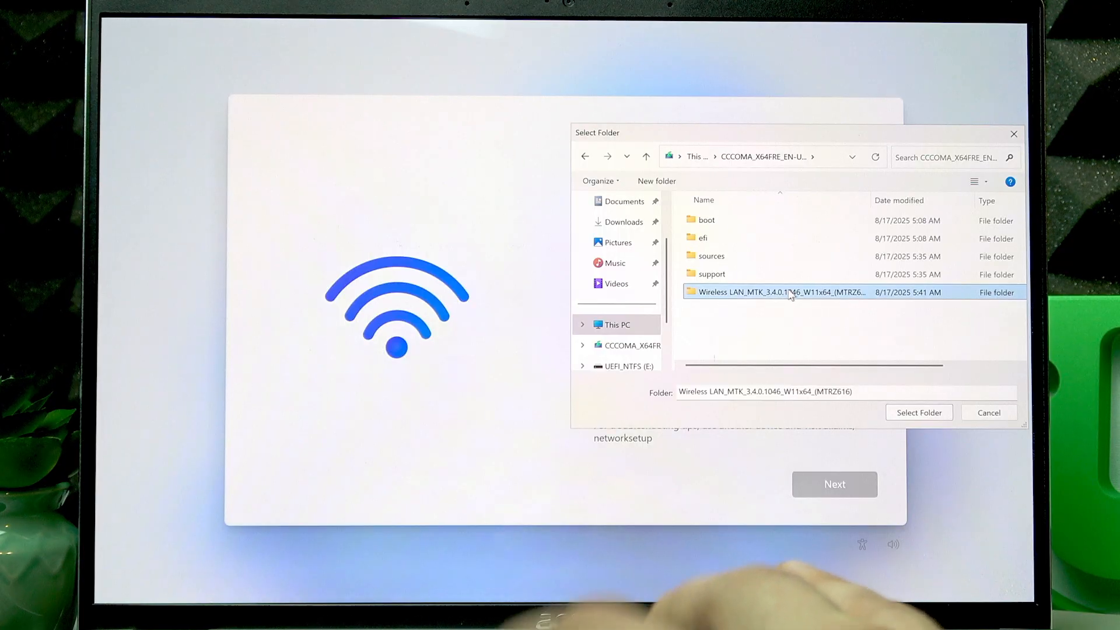
{"action": "mouse_move", "coordinate": [785, 296]}
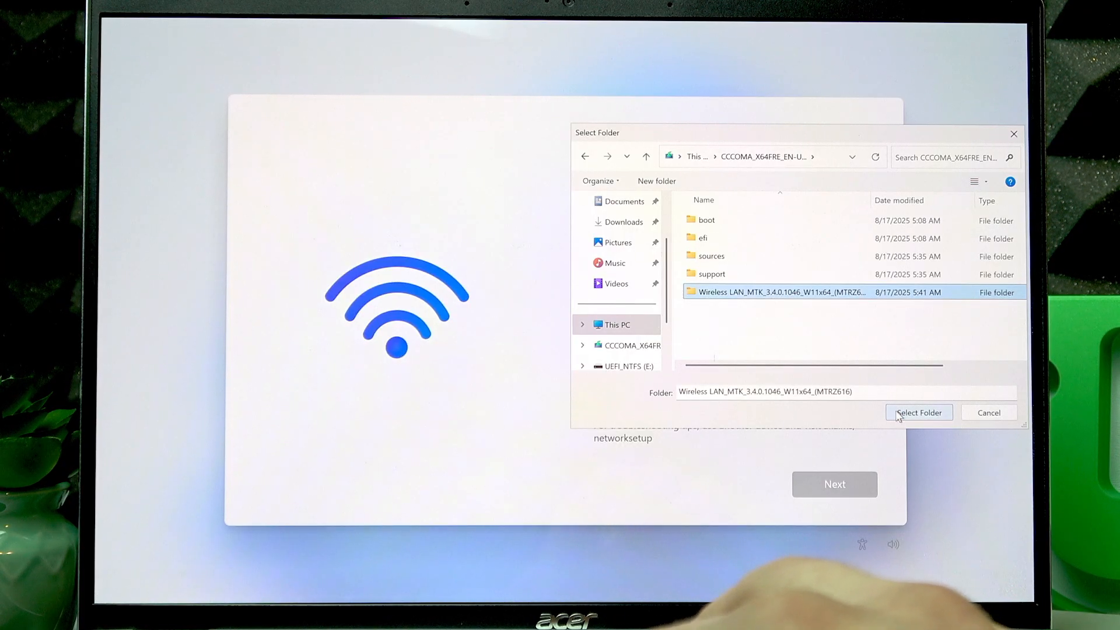
{"action": "left_click", "coordinate": [918, 412]}
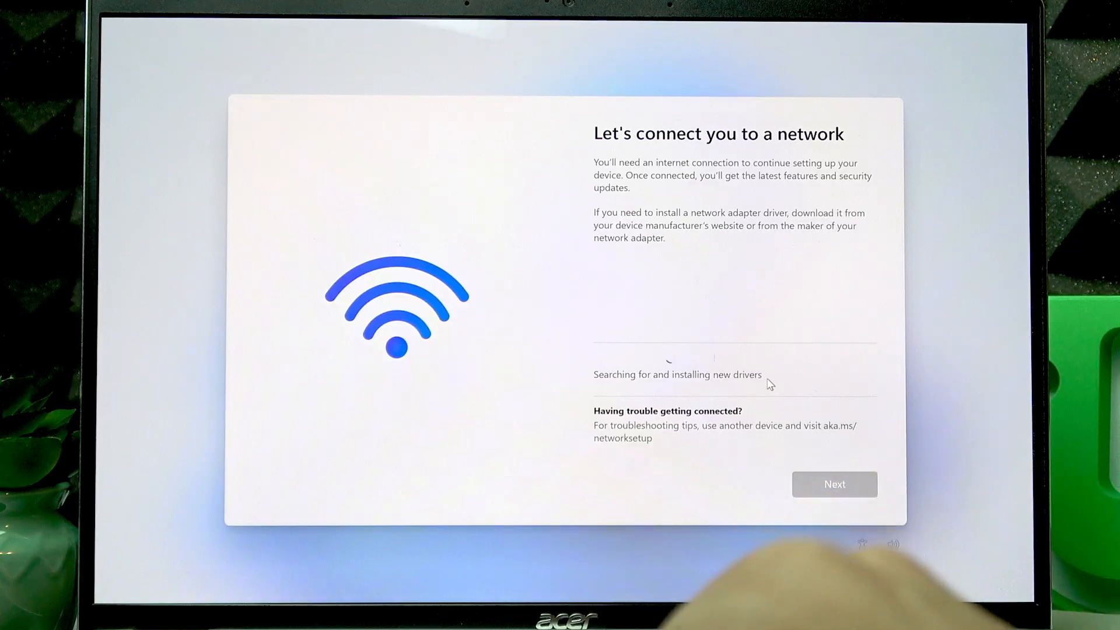